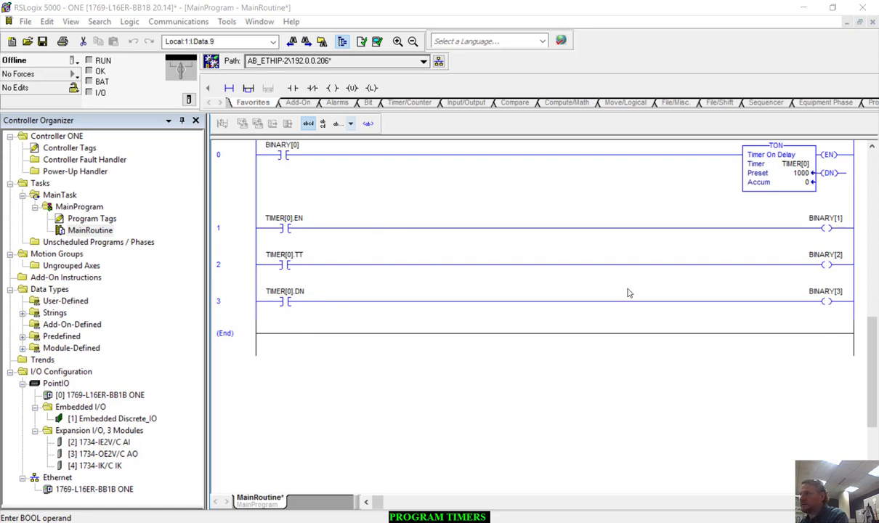
mouse_move(552, 330)
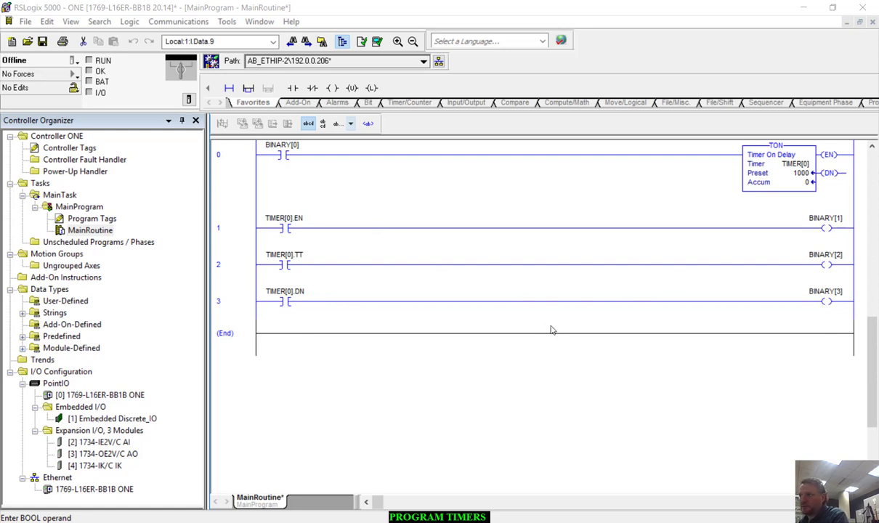
mouse_move(532, 340)
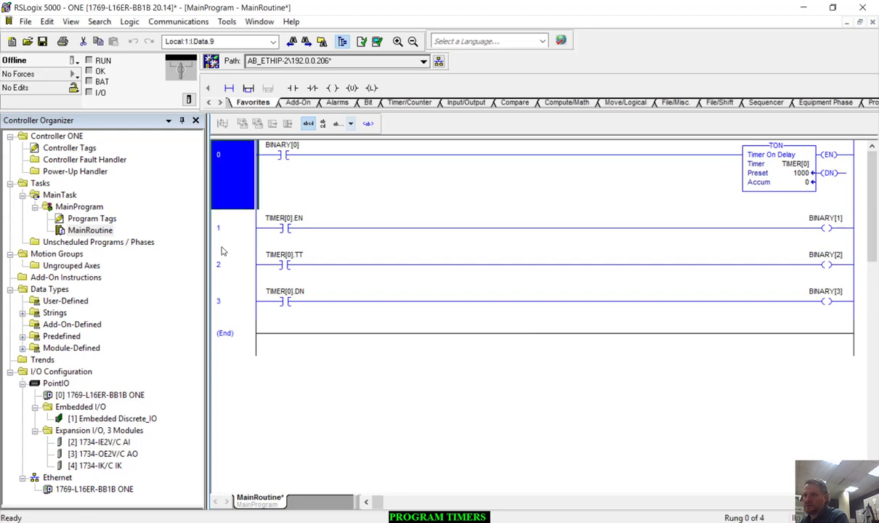
Select rungs 0 through 3 of the timer demo and delete them, leaving only End.
click(233, 301)
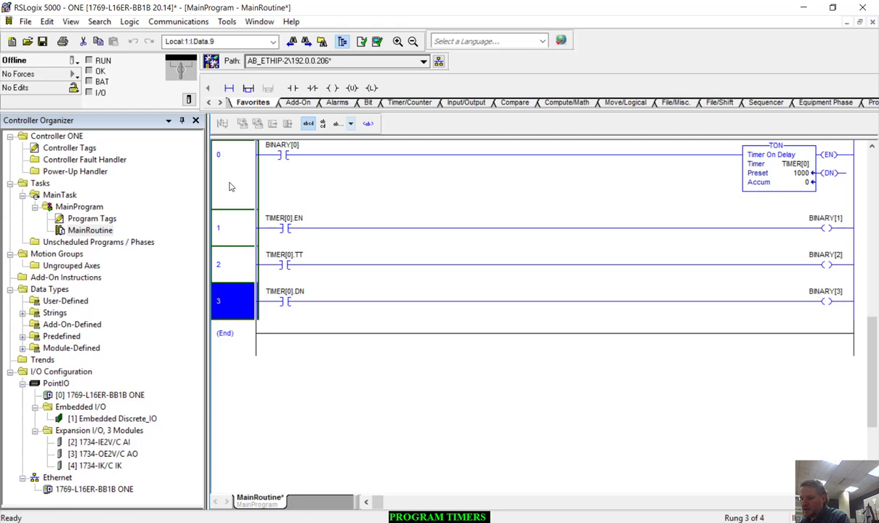
mouse_move(234, 241)
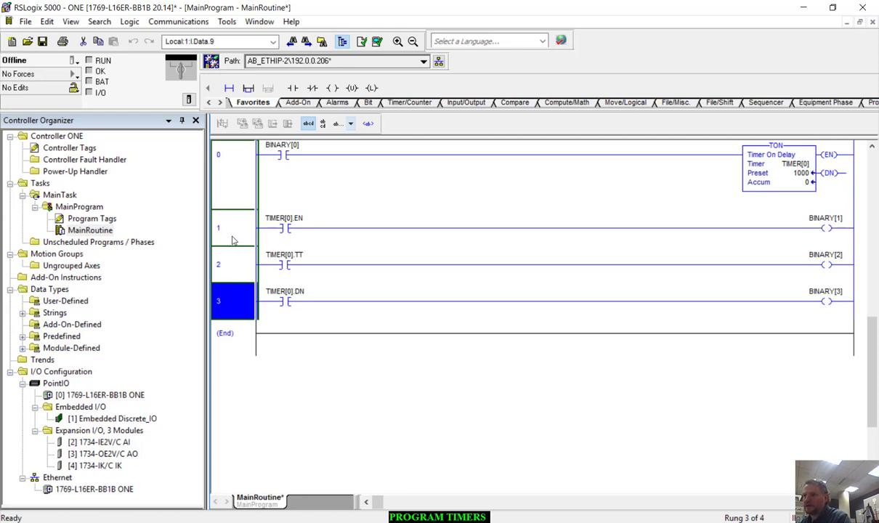
right_click(232, 227)
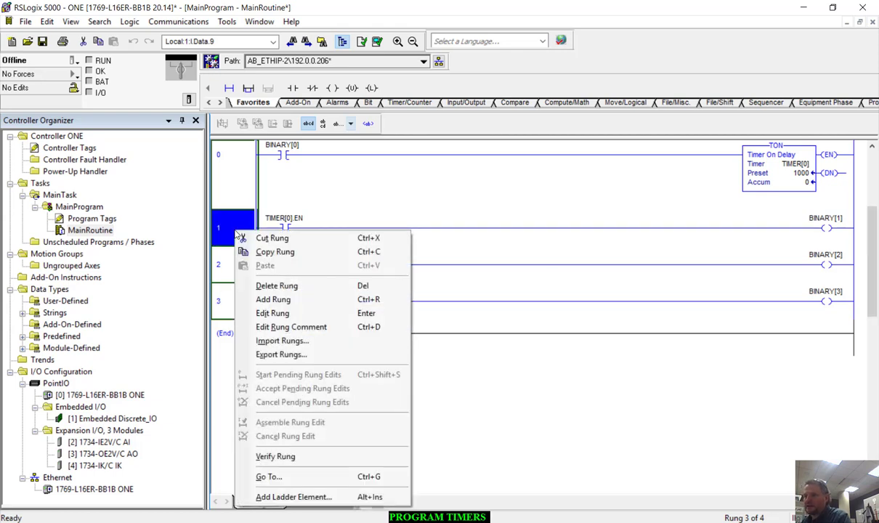
mouse_move(276, 285)
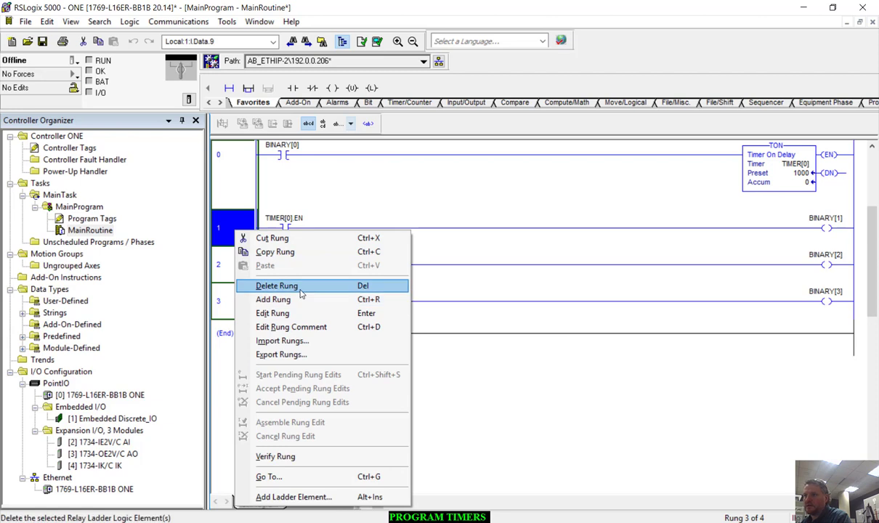
click(276, 284)
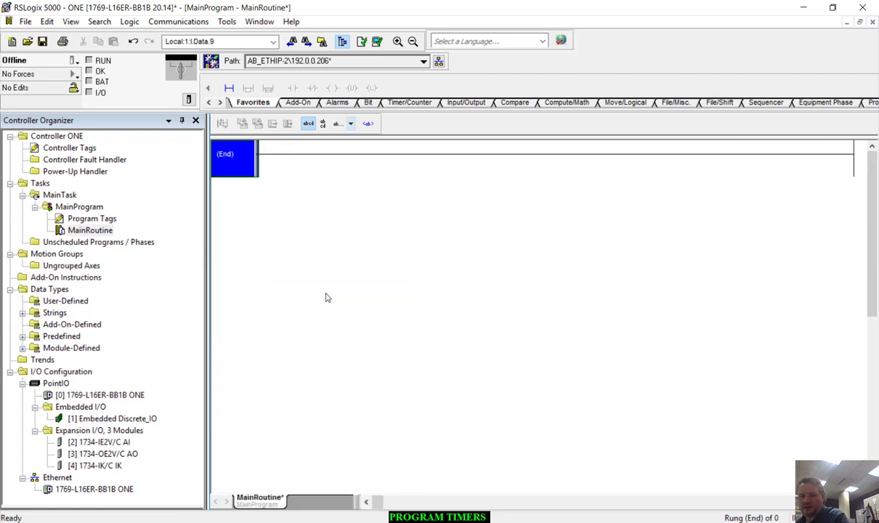
mouse_move(325, 299)
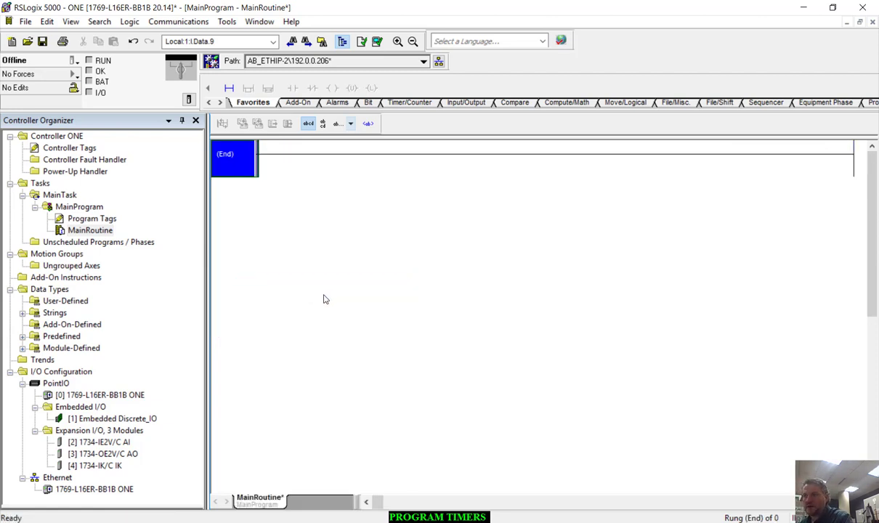
mouse_move(327, 221)
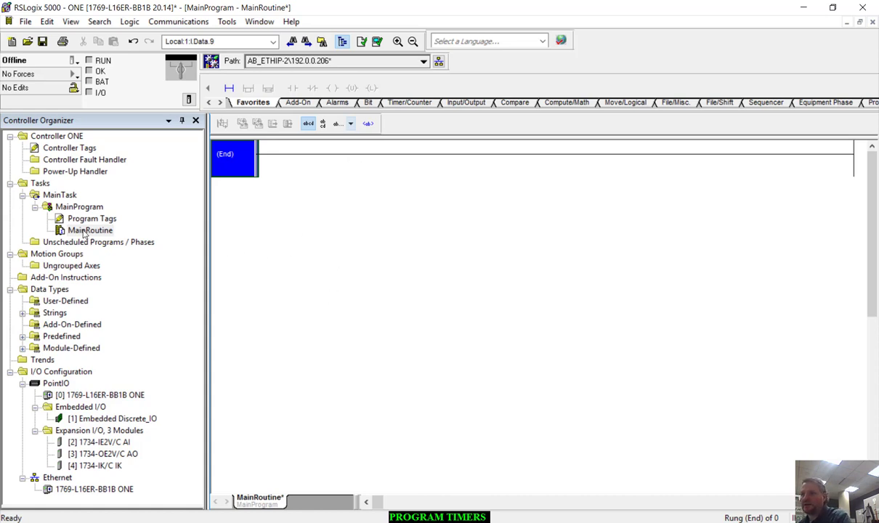
mouse_move(276, 209)
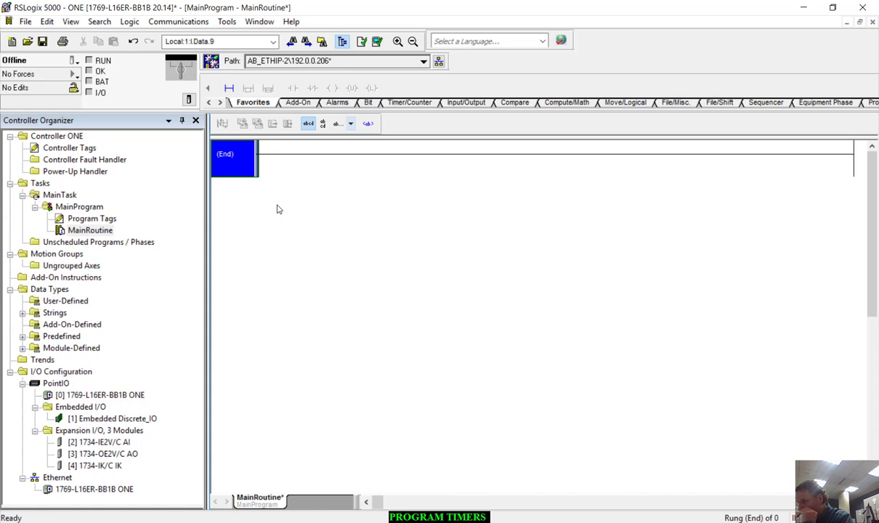
mouse_move(283, 204)
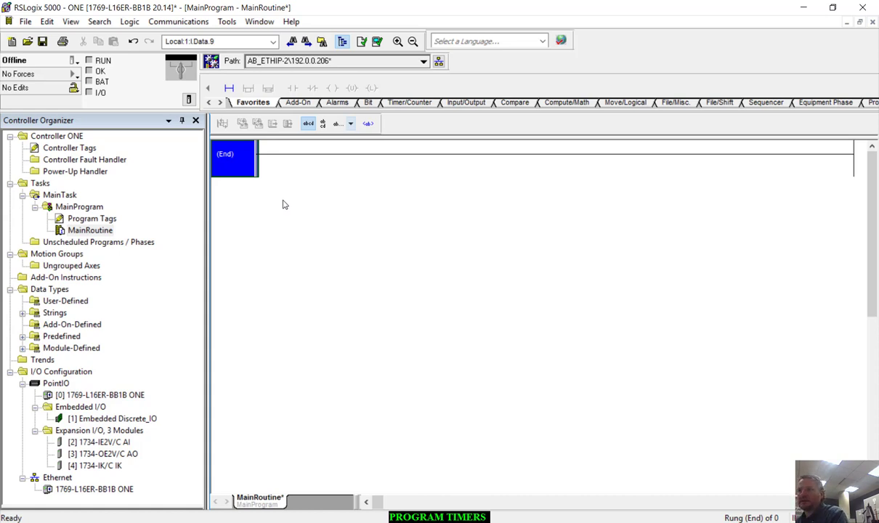
Create rung 0 with an XIC BINARY[0] driving TOF TIMER[0], preset 1000.
click(230, 88)
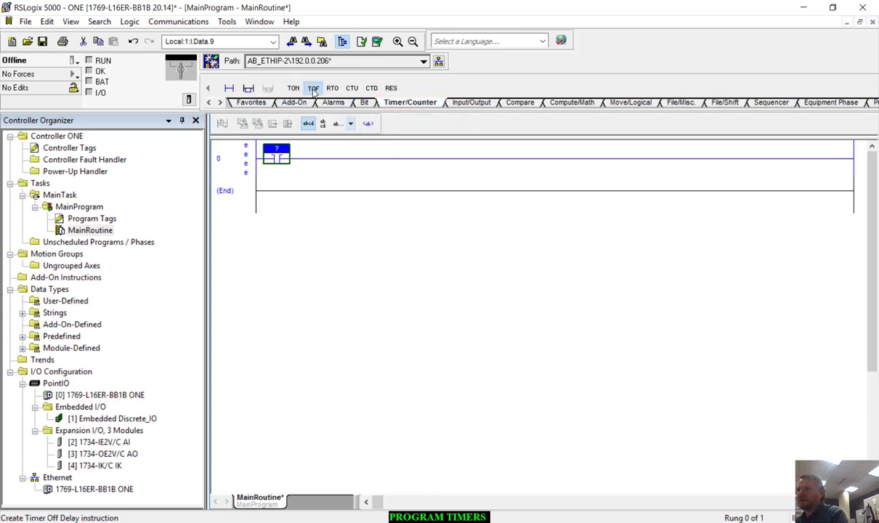
click(313, 89)
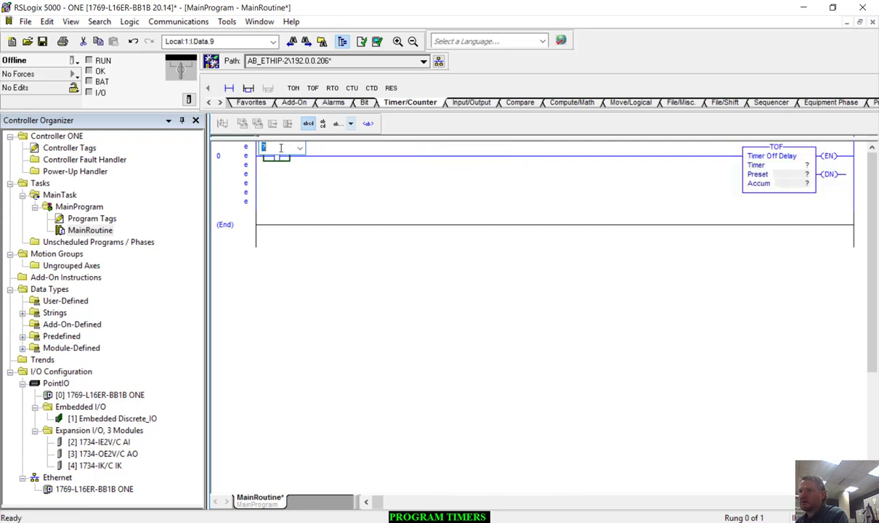
click(299, 148)
text(BINARY[0])
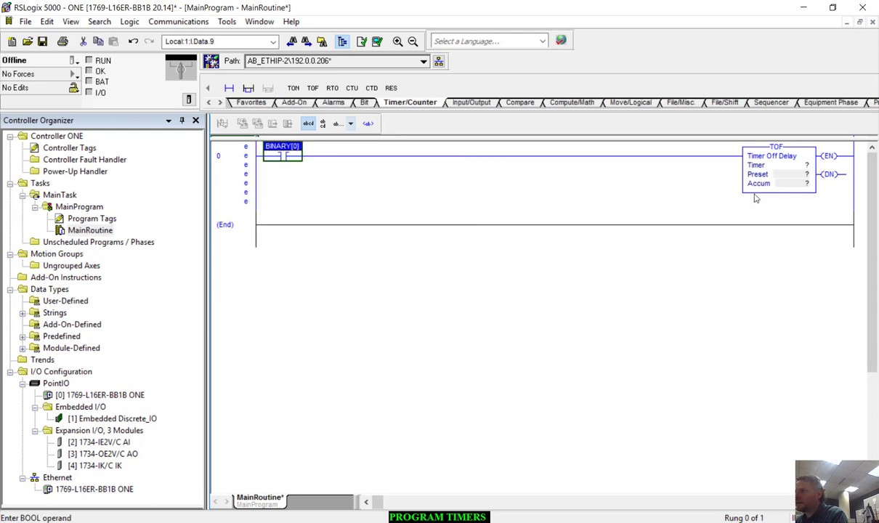
click(805, 166)
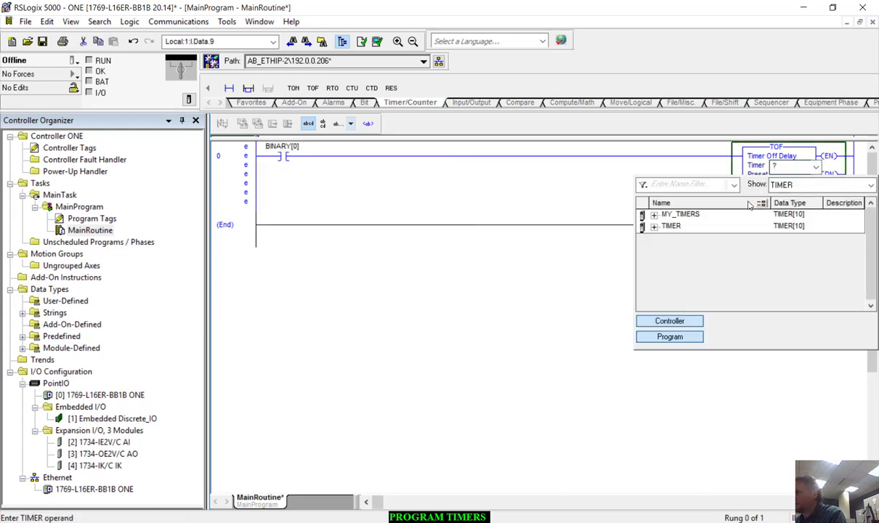
click(654, 227)
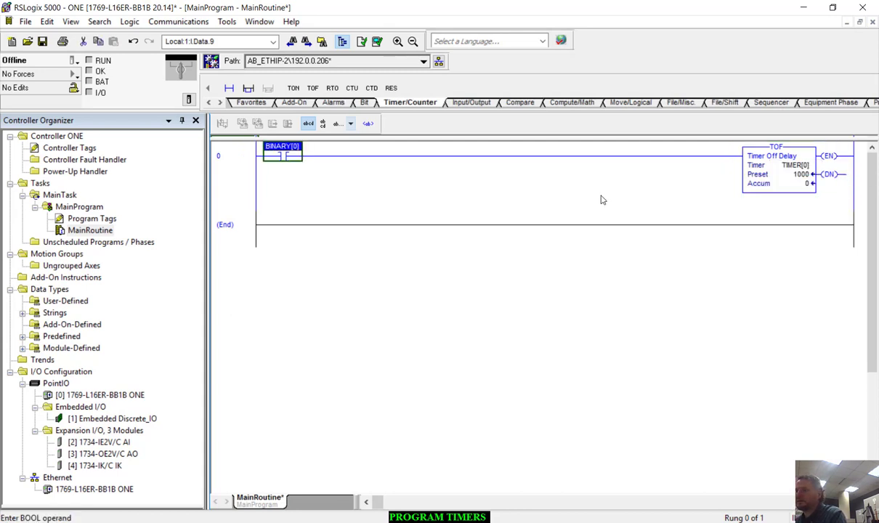
mouse_move(327, 166)
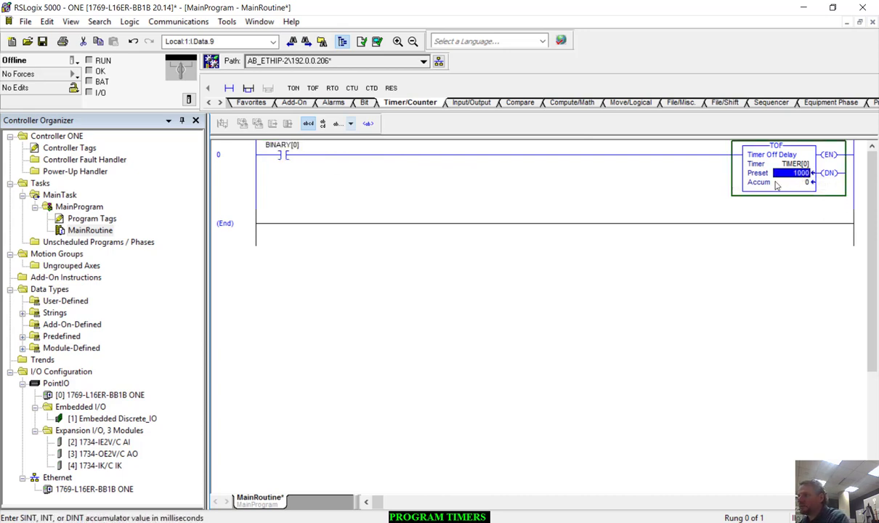
mouse_move(663, 186)
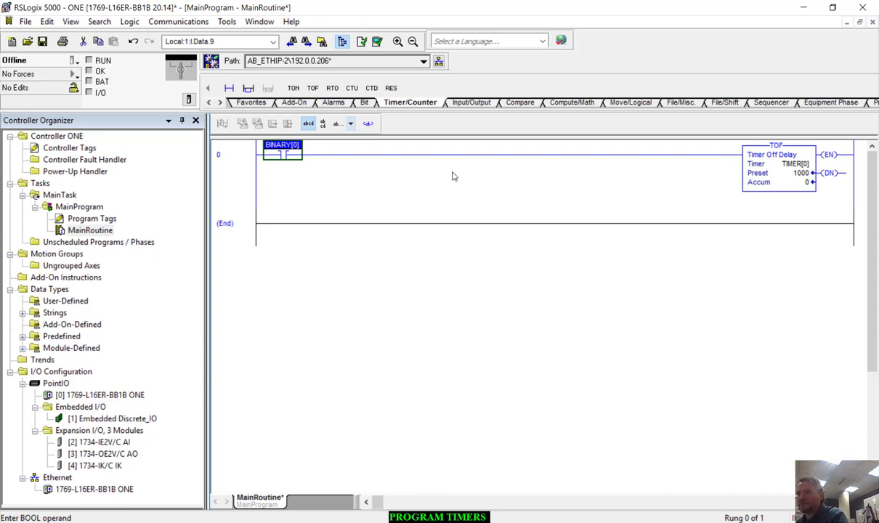
Download the project to the controller and return it to Remote Run.
click(75, 62)
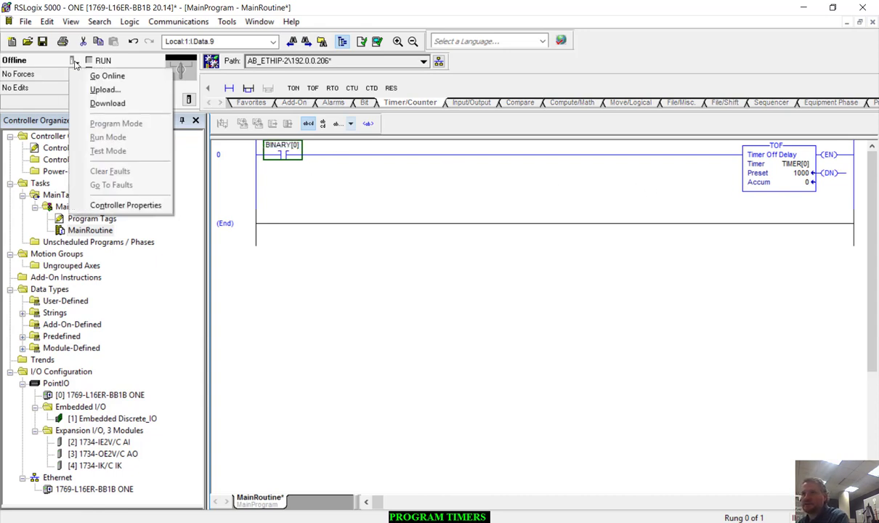
click(107, 75)
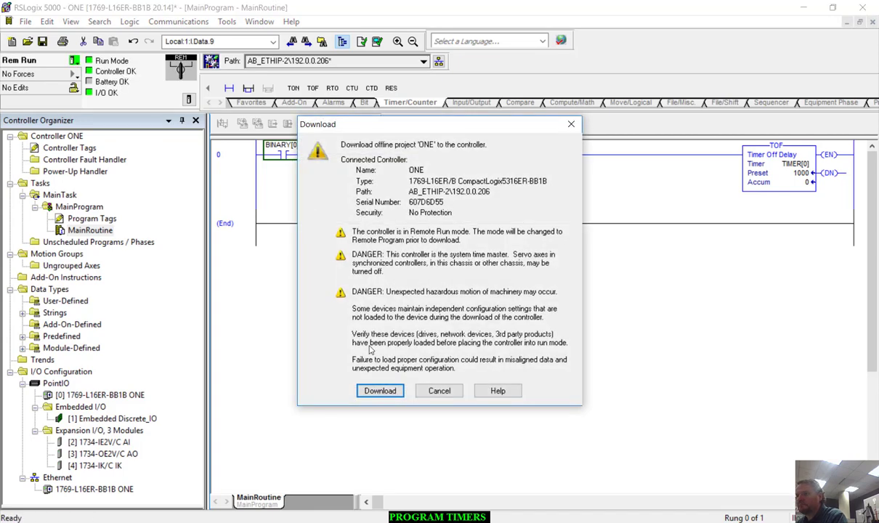
click(379, 391)
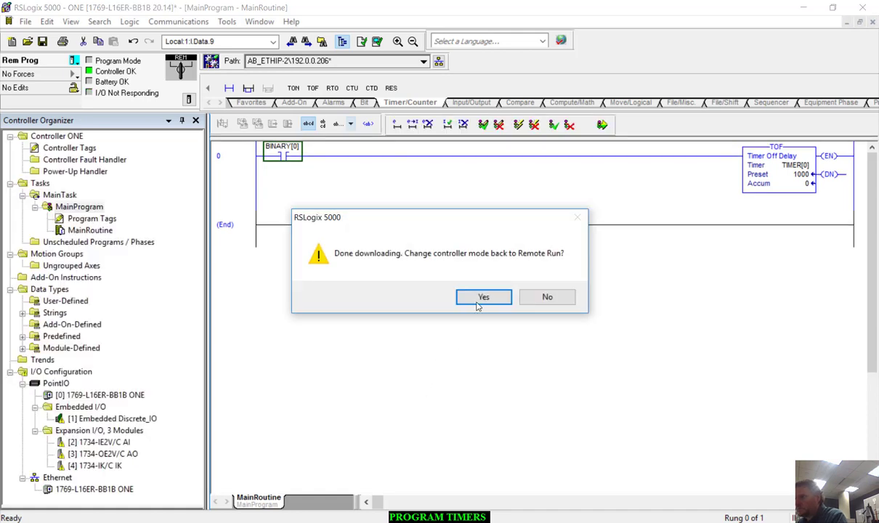
click(482, 296)
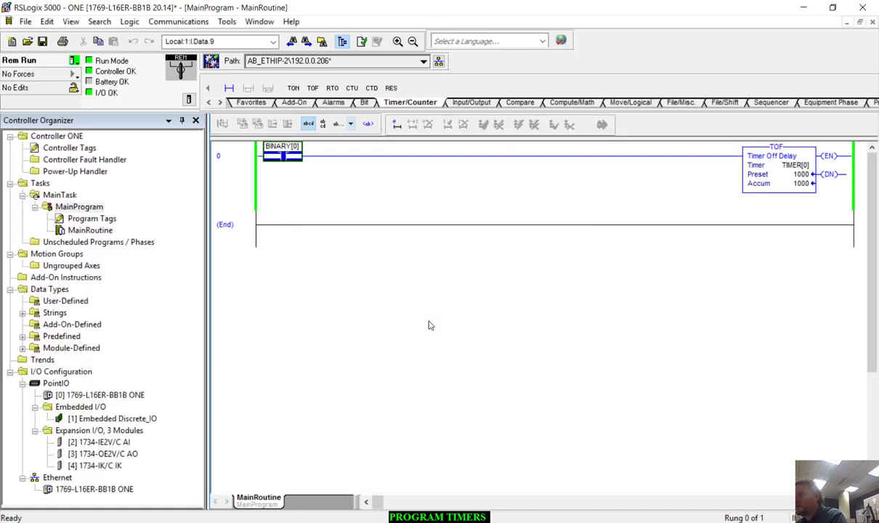
mouse_move(372, 284)
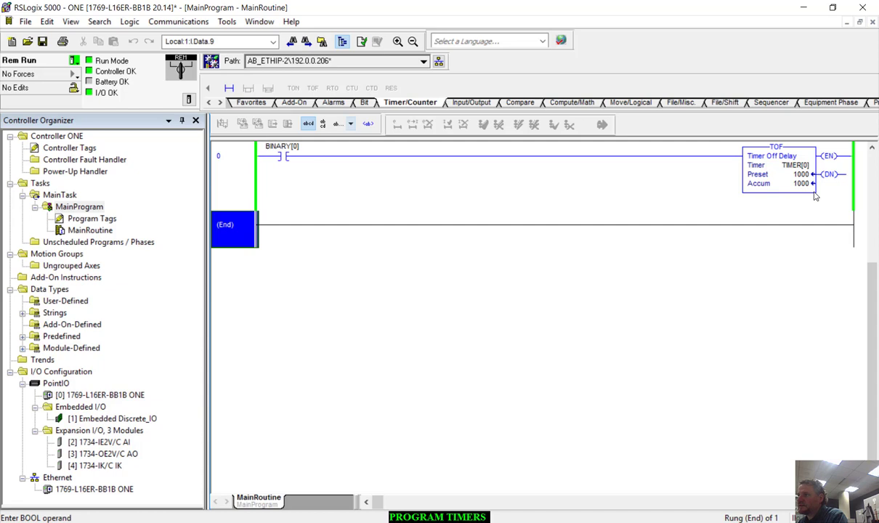
mouse_move(802, 183)
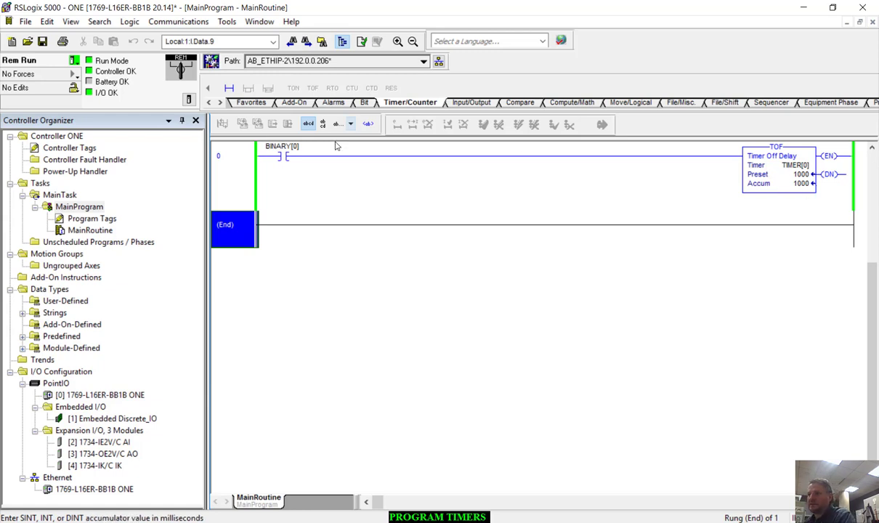
Toggle BINARY[0] on then off so TIMER[0] times out with accumulator 1000.
right_click(282, 154)
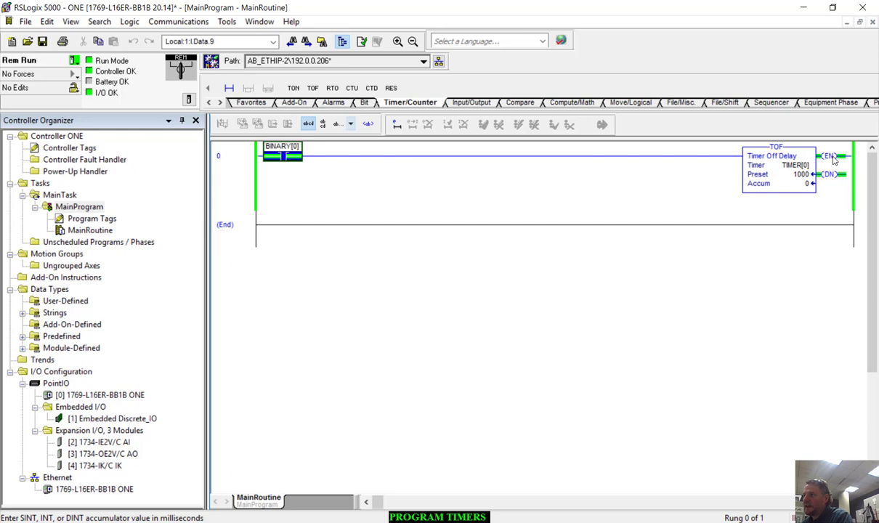
mouse_move(834, 180)
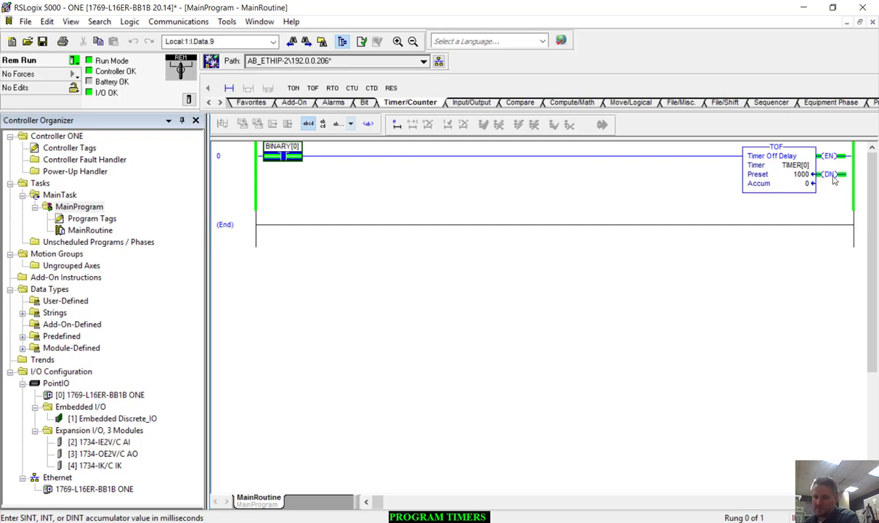
click(291, 157)
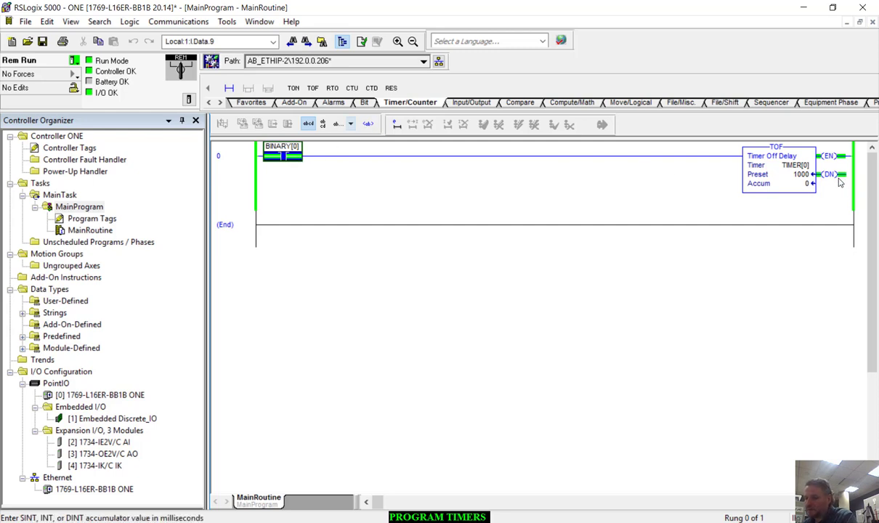
mouse_move(699, 192)
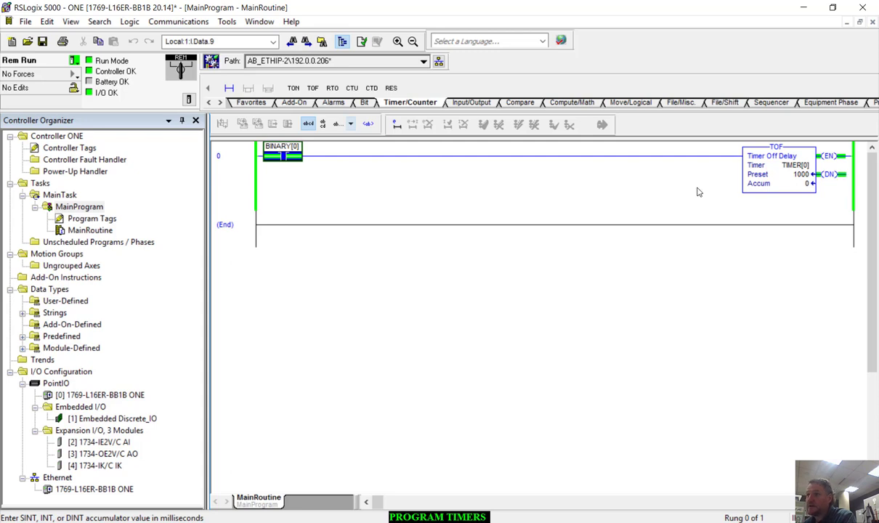
mouse_move(804, 201)
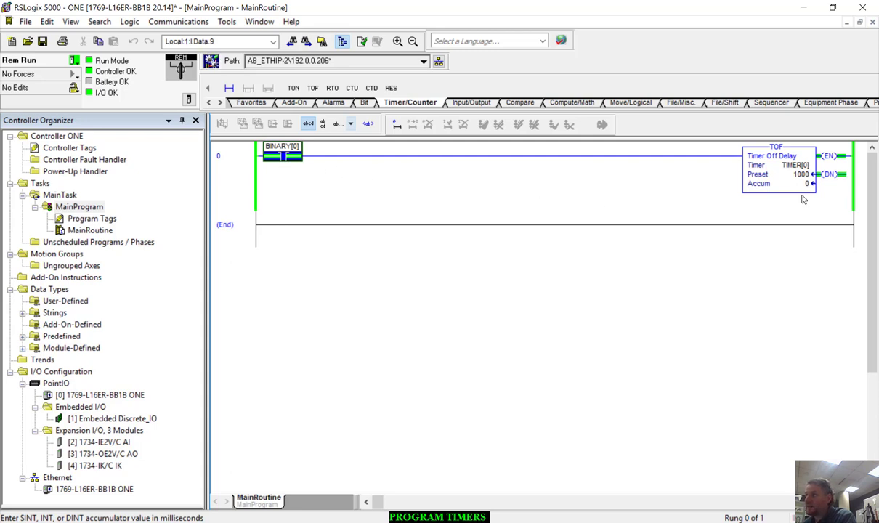
mouse_move(831, 183)
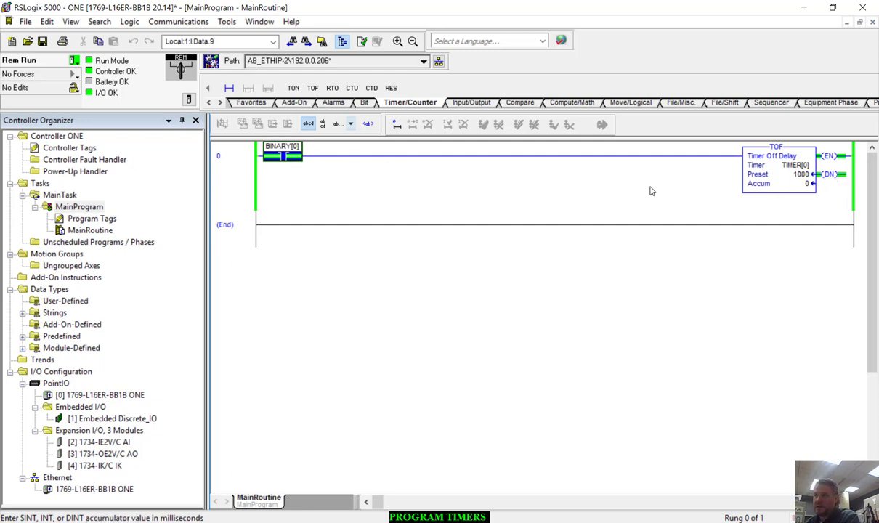
right_click(282, 154)
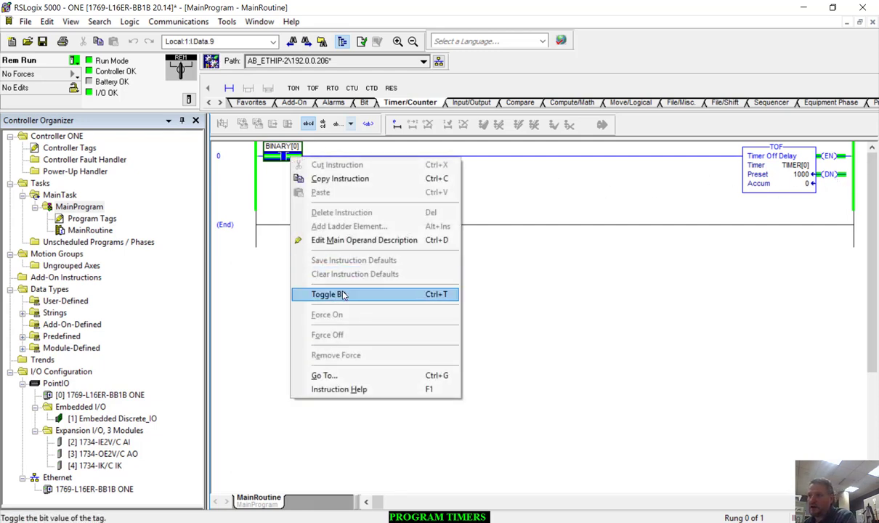
click(326, 293)
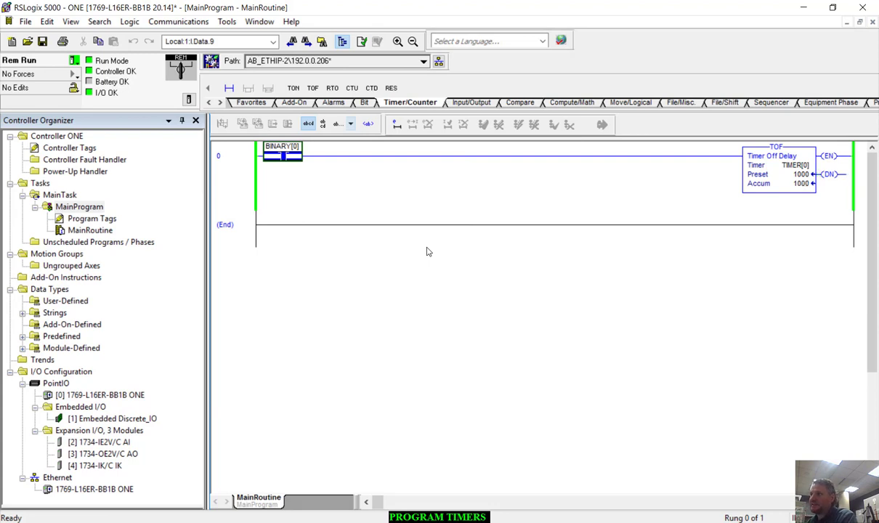
click(796, 165)
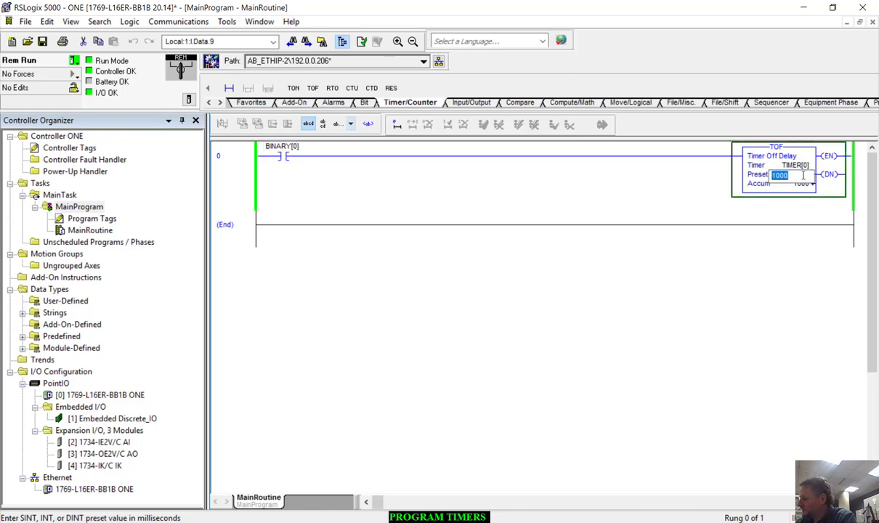
Set TIMER[0] preset to 5000 and toggle BINARY[0] off to time out to 5000.
text(5000)
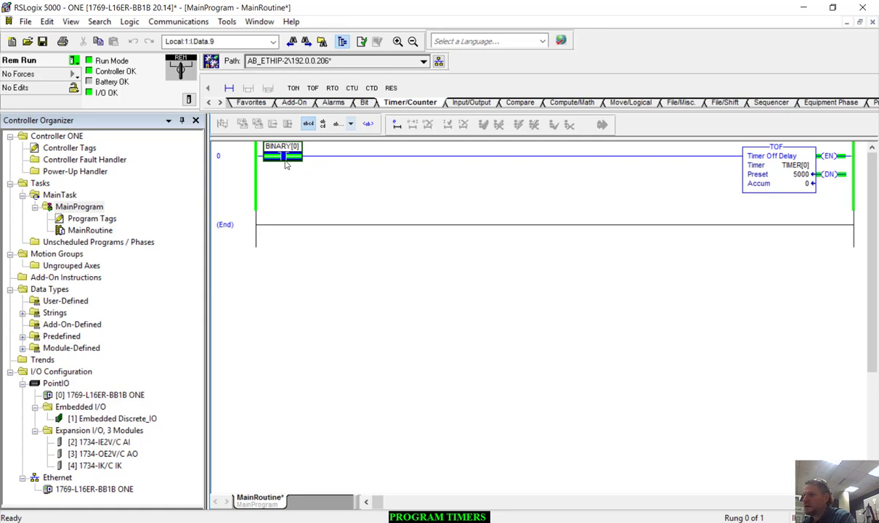
right_click(282, 157)
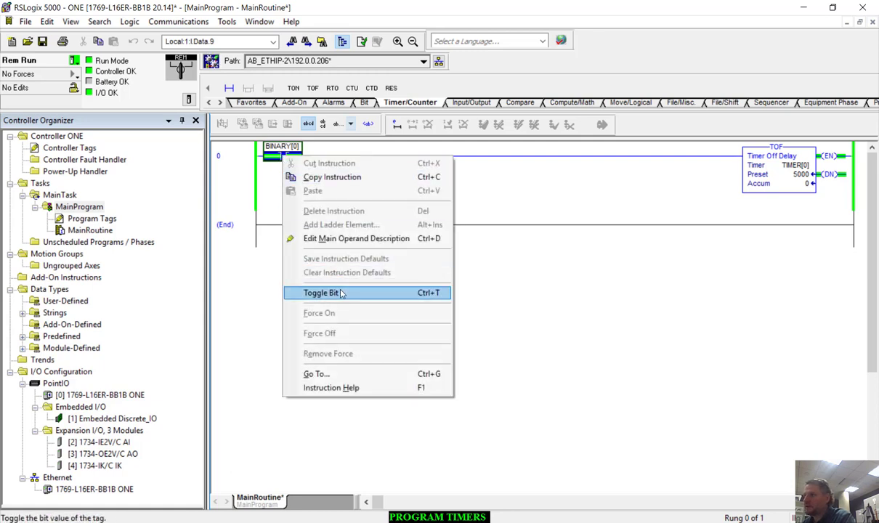
click(320, 292)
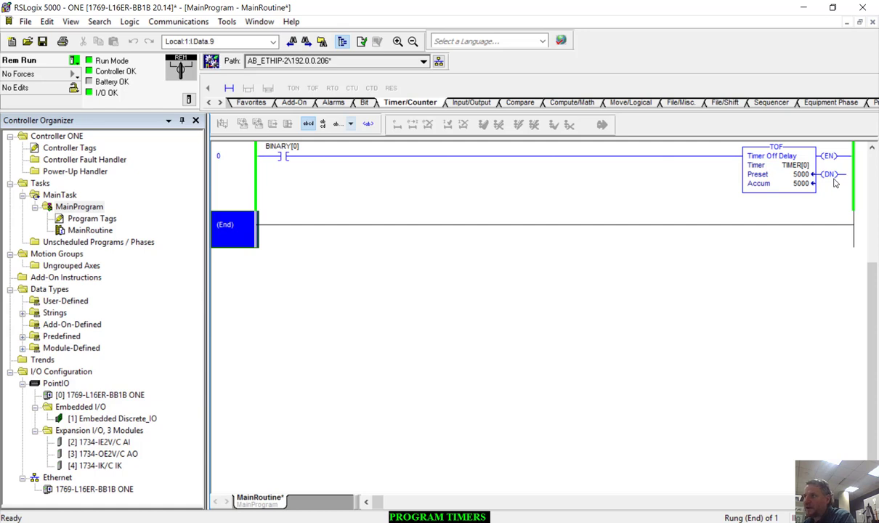
mouse_move(802, 183)
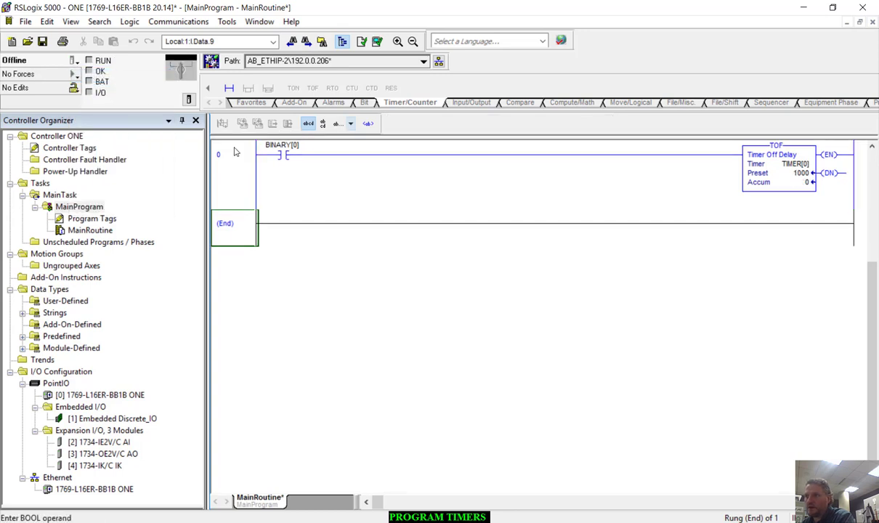
Add an empty rung 1 offline and assign TIMER[0].EN to its input contact.
click(230, 88)
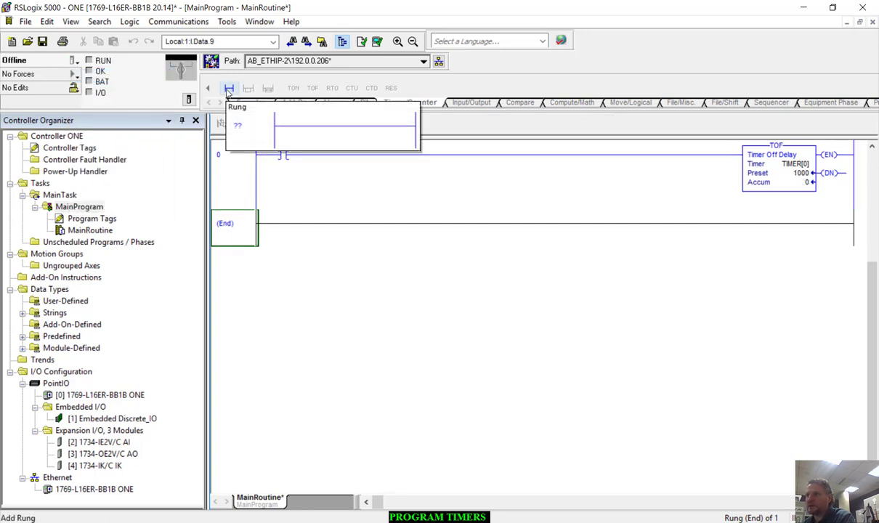
click(229, 89)
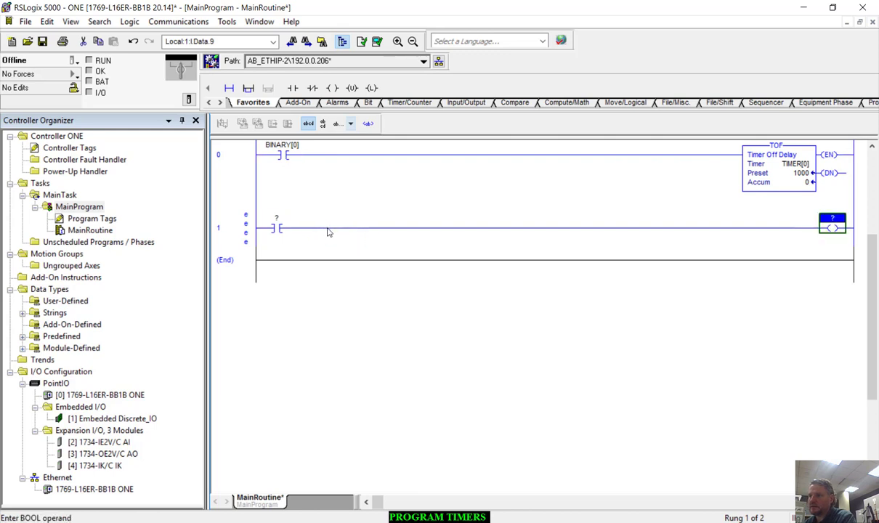
mouse_move(299, 250)
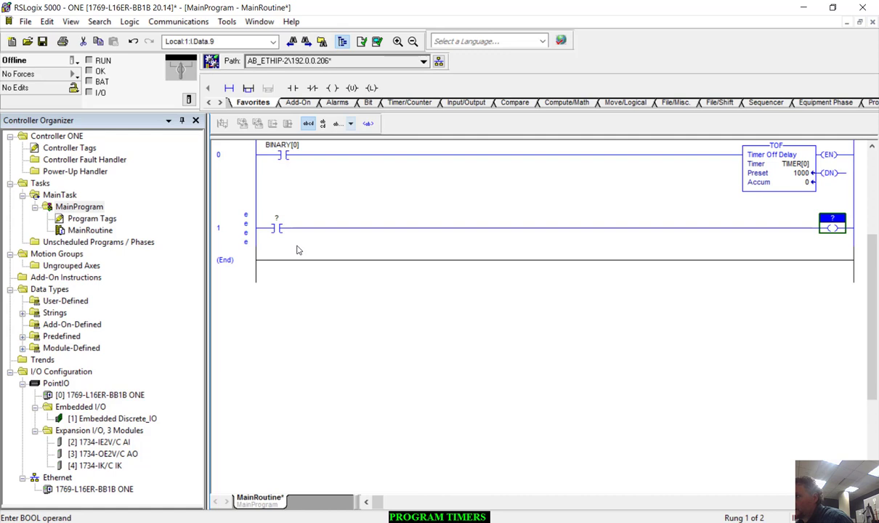
mouse_move(589, 282)
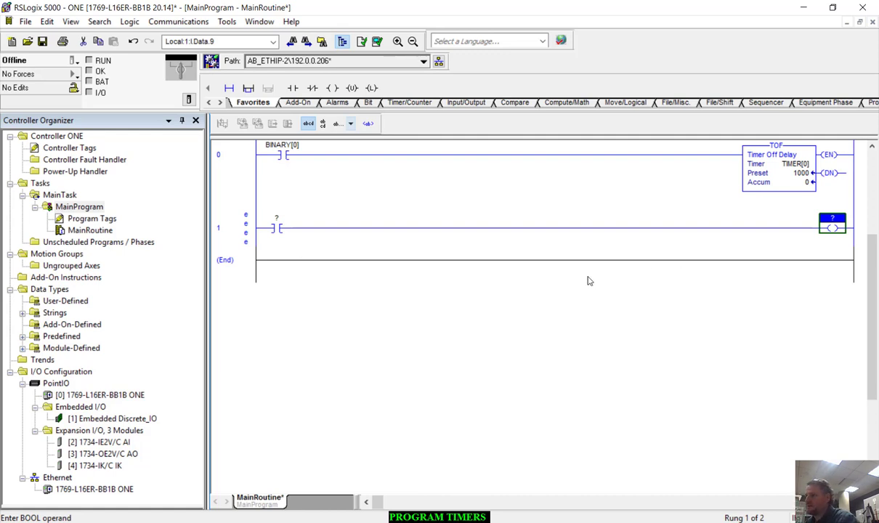
mouse_move(300, 239)
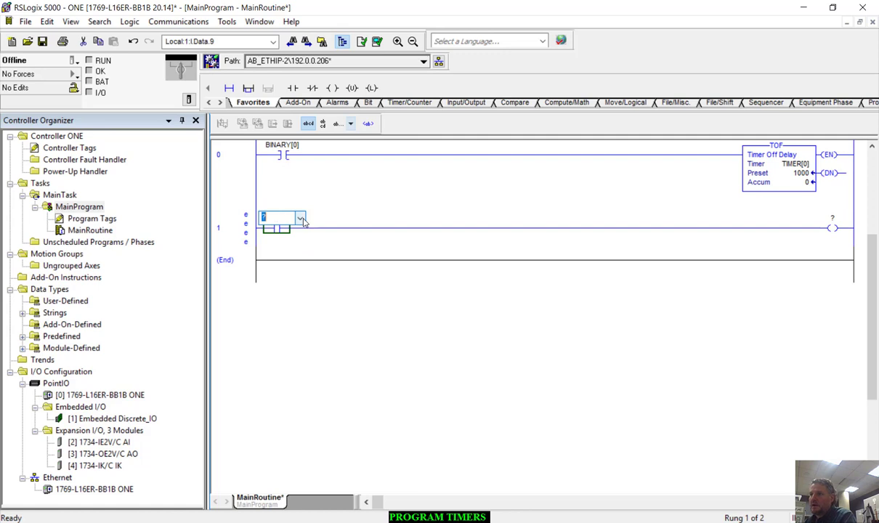
click(299, 218)
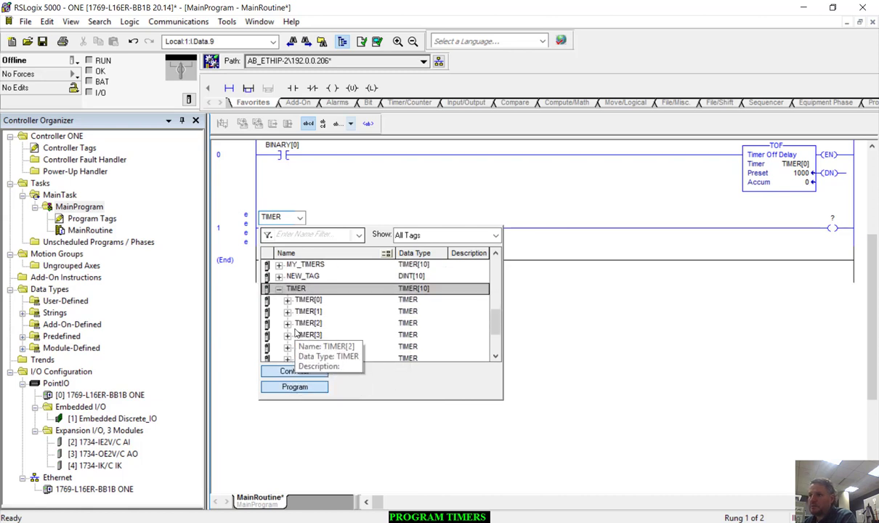
click(288, 299)
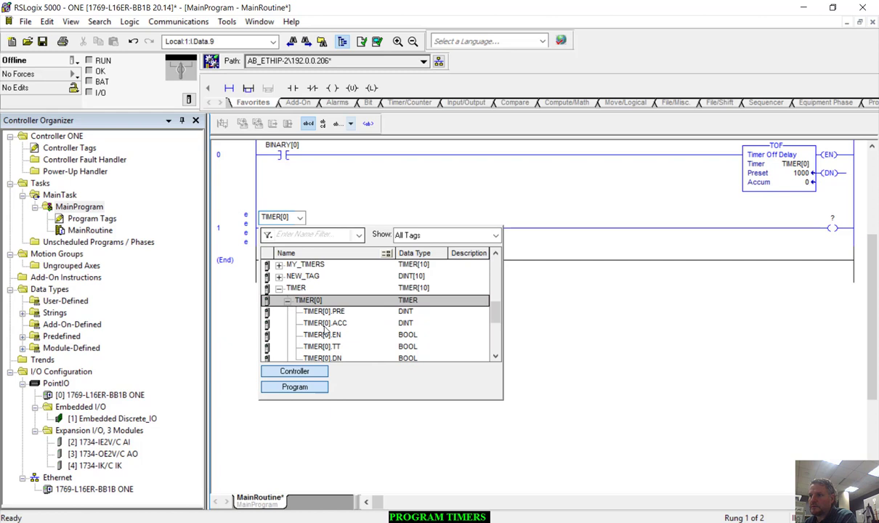
click(321, 334)
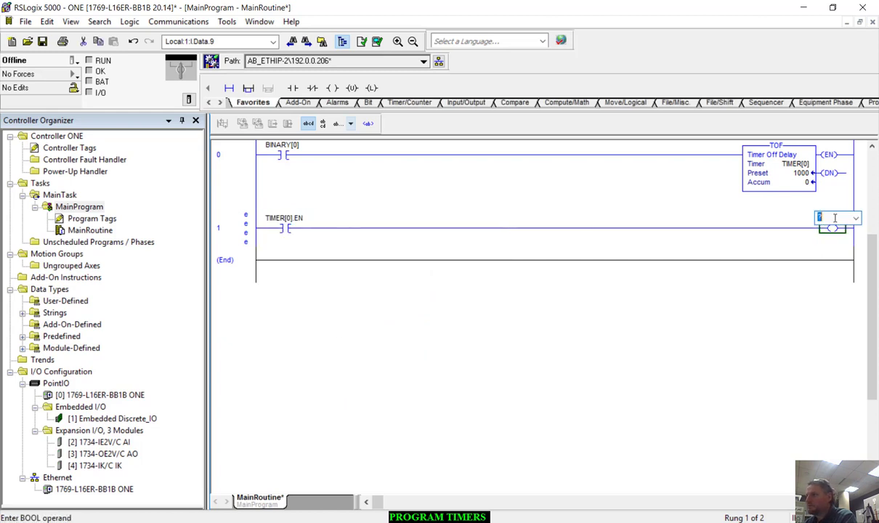
Assign BINARY[1] to rung 1's output coil.
click(854, 218)
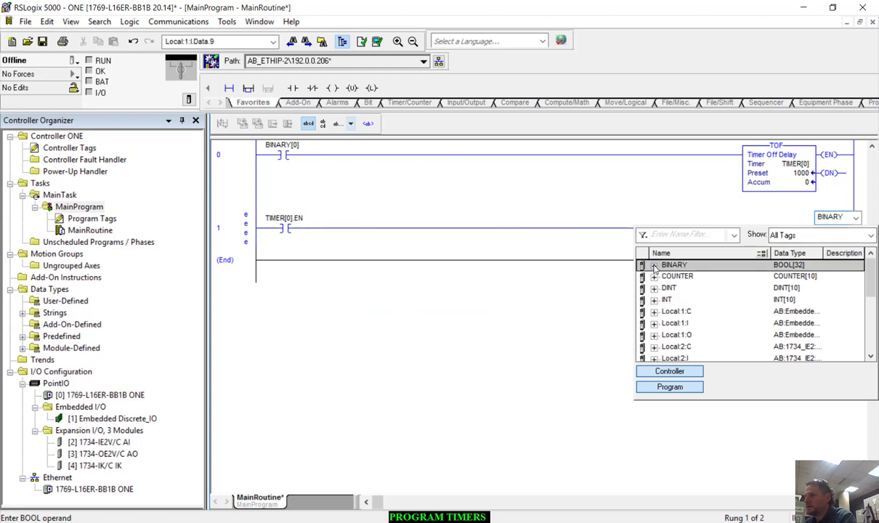
click(654, 265)
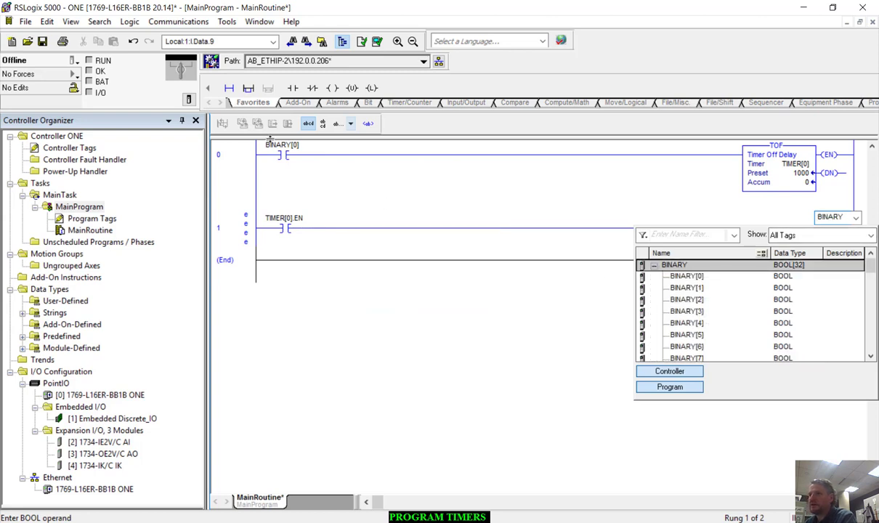
click(685, 288)
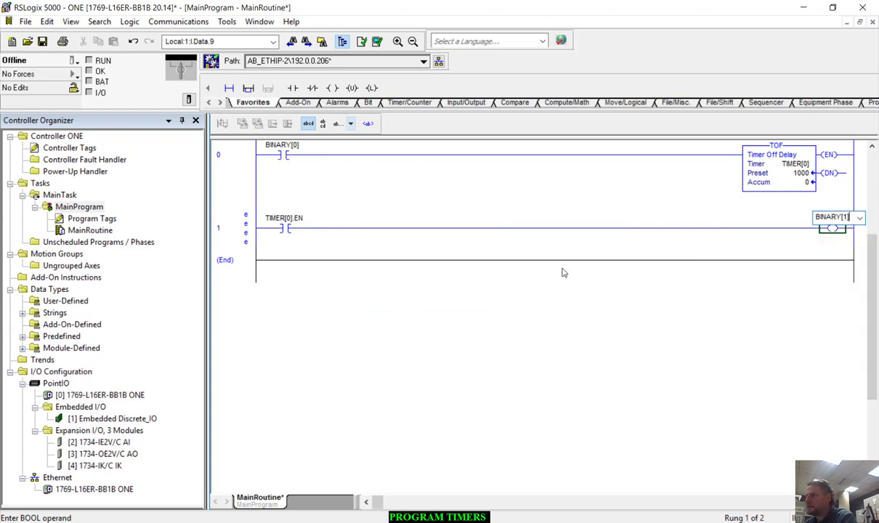
right_click(220, 227)
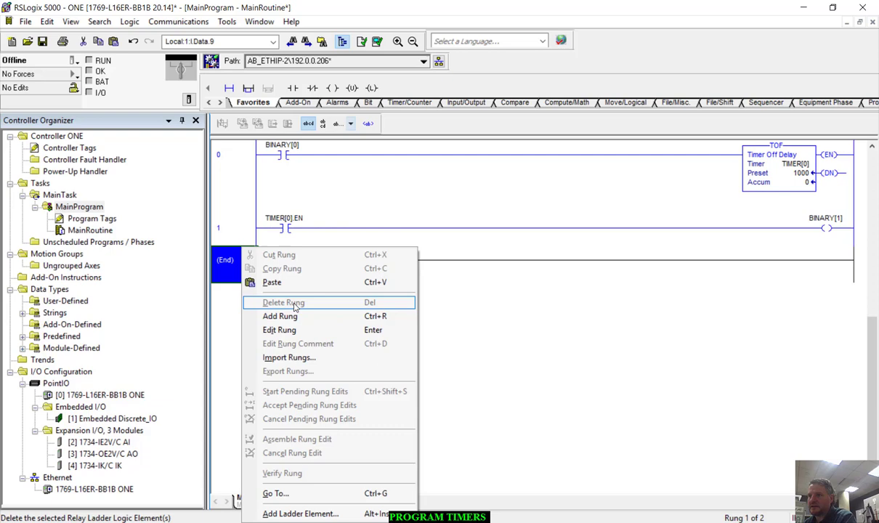
Paste rung 1 twice as rungs 2-3 mapping TIMER[0].TT to BINARY[2] and DN to BINARY[3].
click(279, 317)
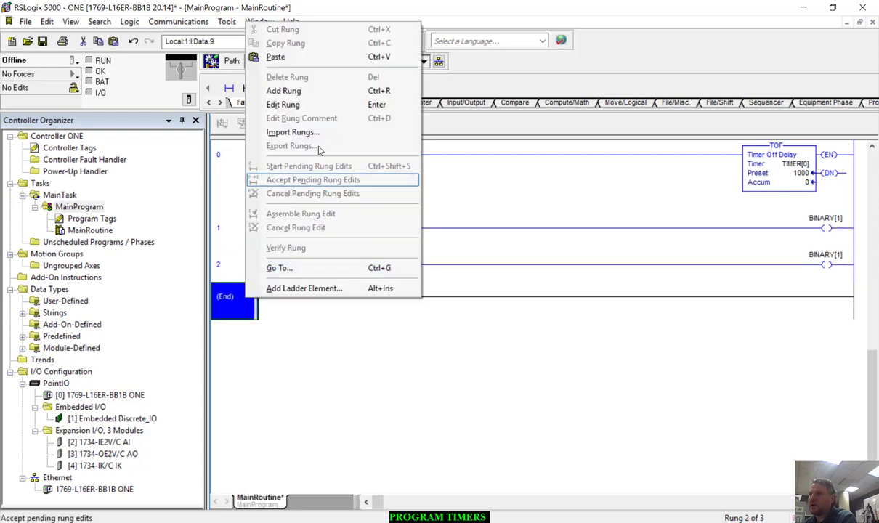
click(313, 180)
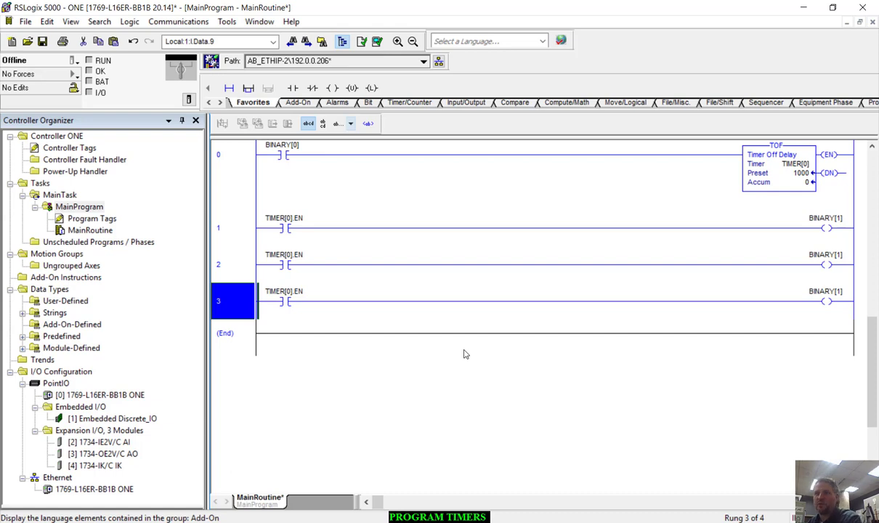
mouse_move(349, 285)
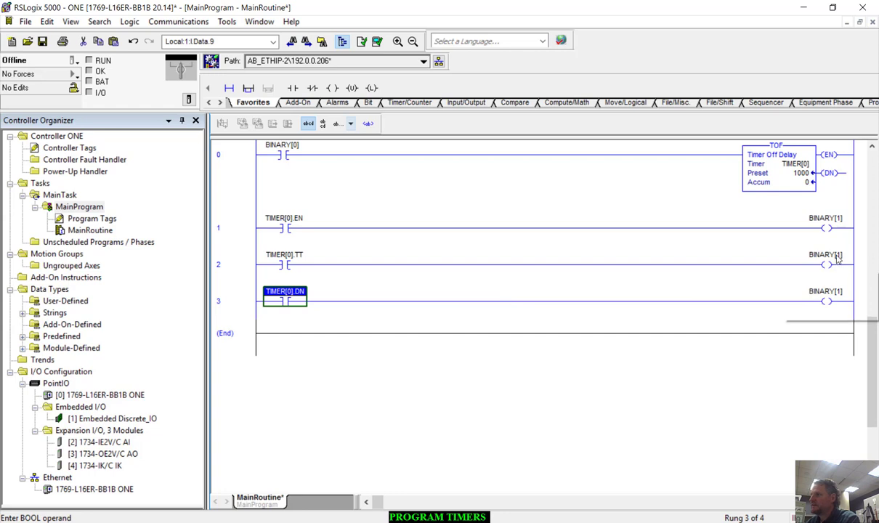
click(825, 253)
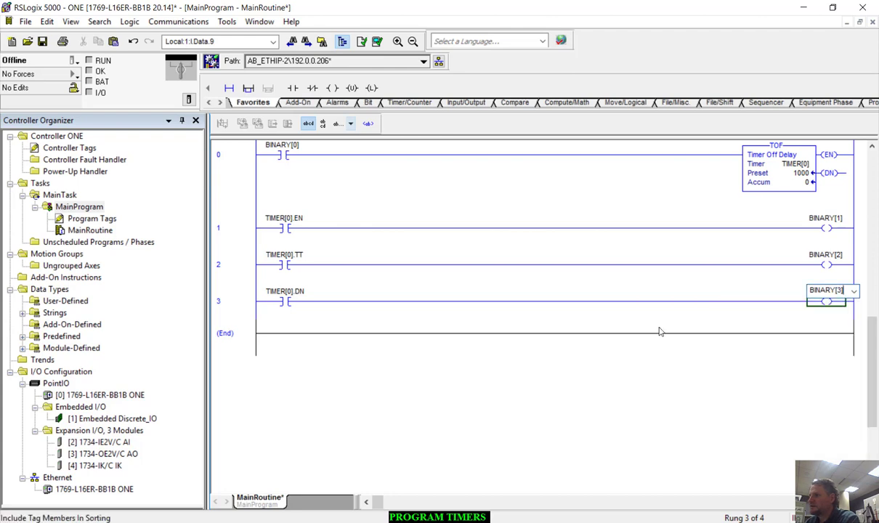
click(284, 296)
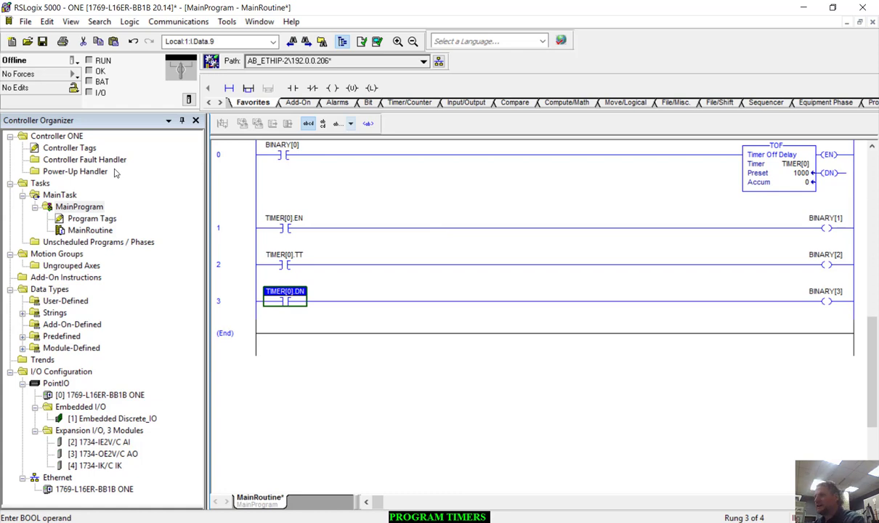
mouse_move(113, 171)
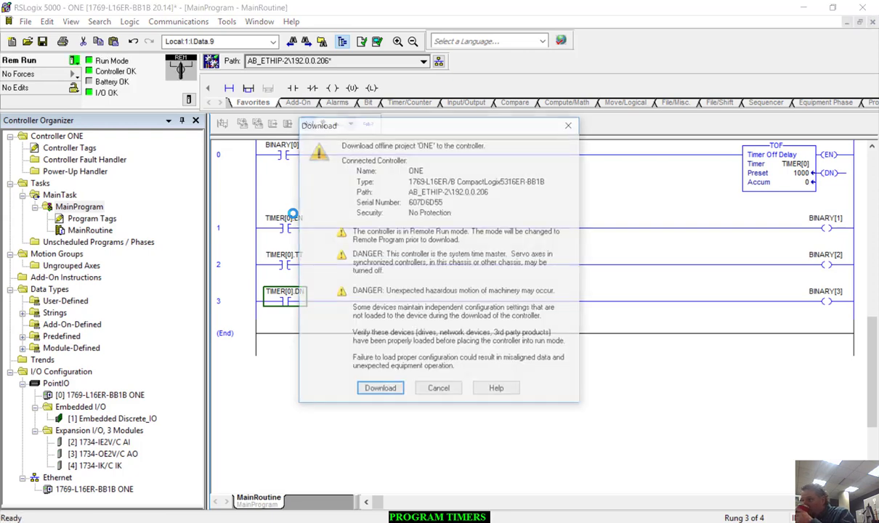
Download the four-rung program and put the controller back in Remote Run.
click(380, 386)
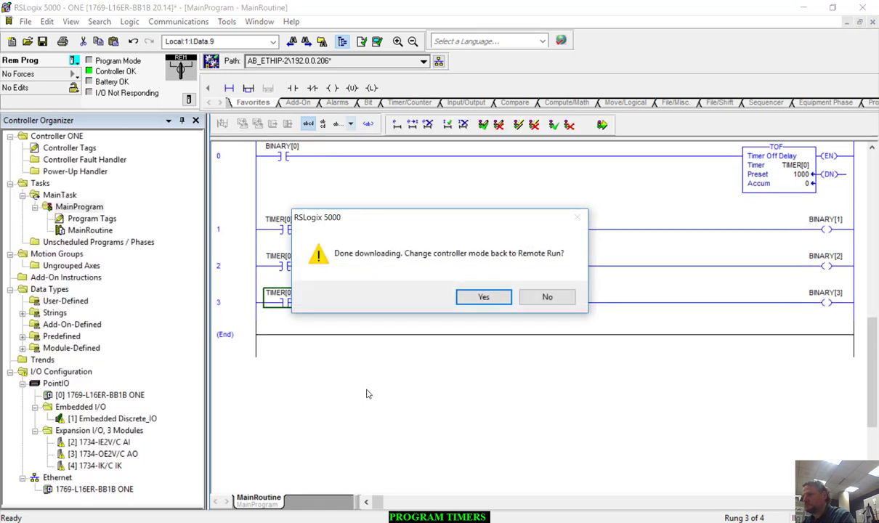
click(482, 296)
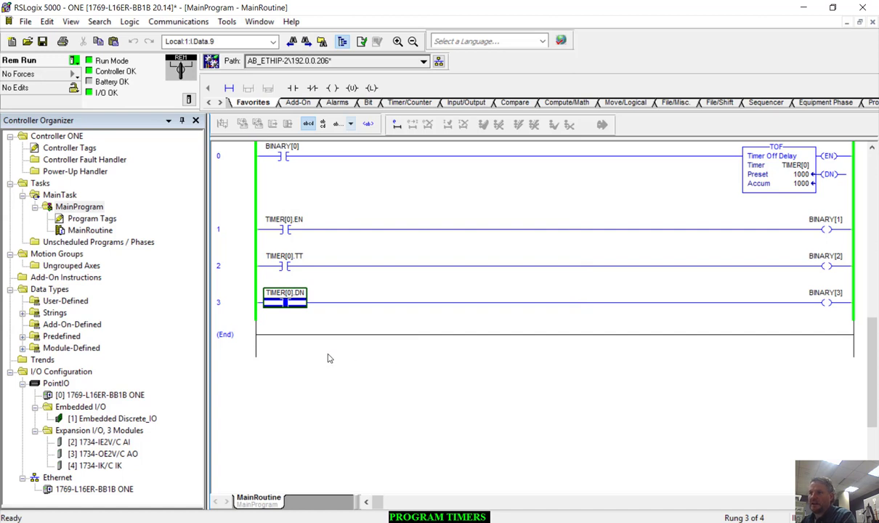
mouse_move(806, 183)
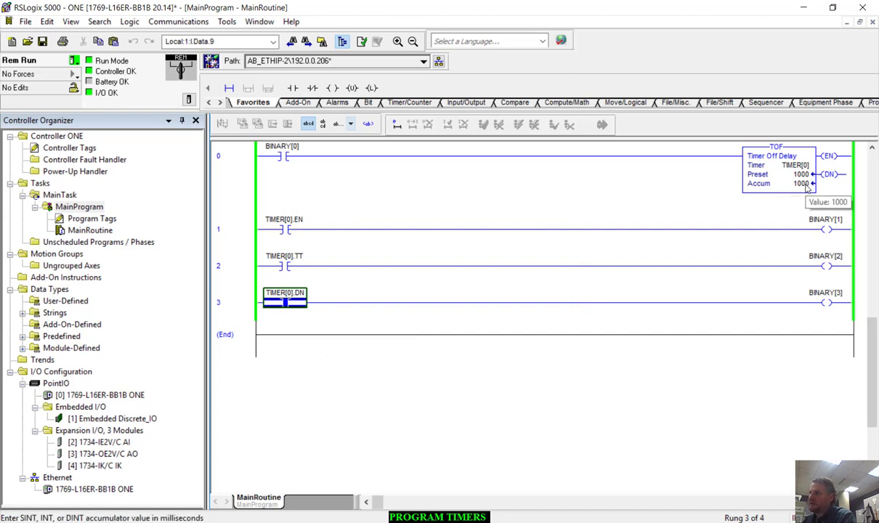
click(285, 260)
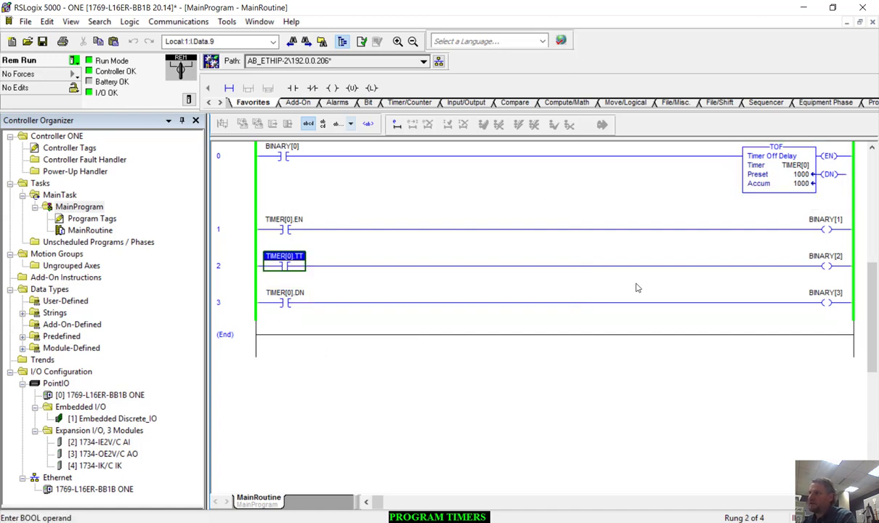
mouse_move(491, 268)
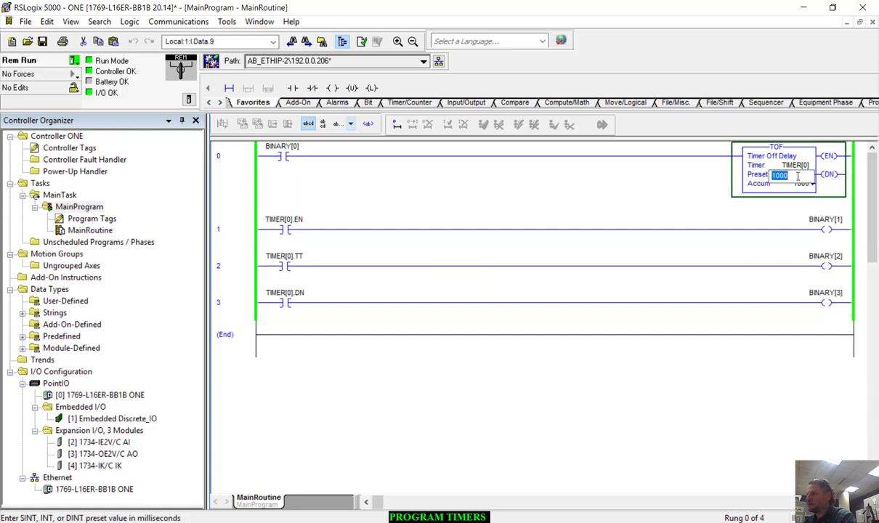
Change the TOF preset to 5000 and toggle BINARY[0] back on while online.
text(500)
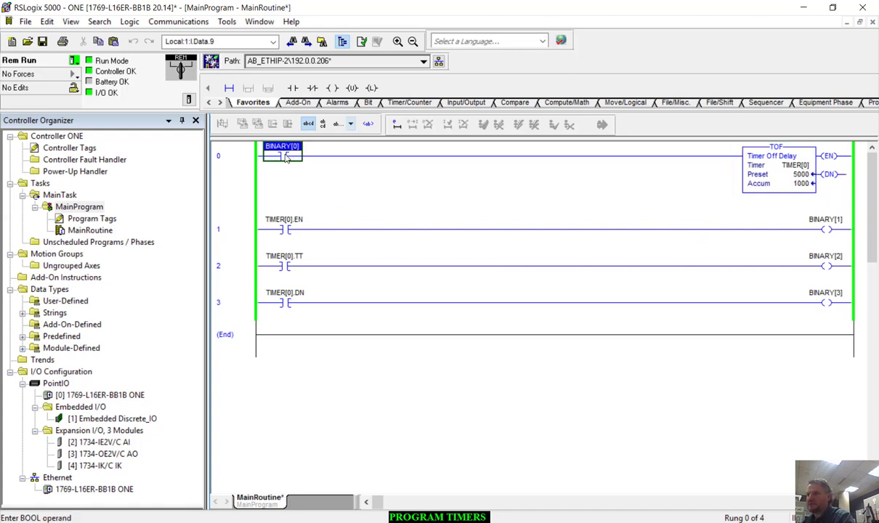
right_click(282, 153)
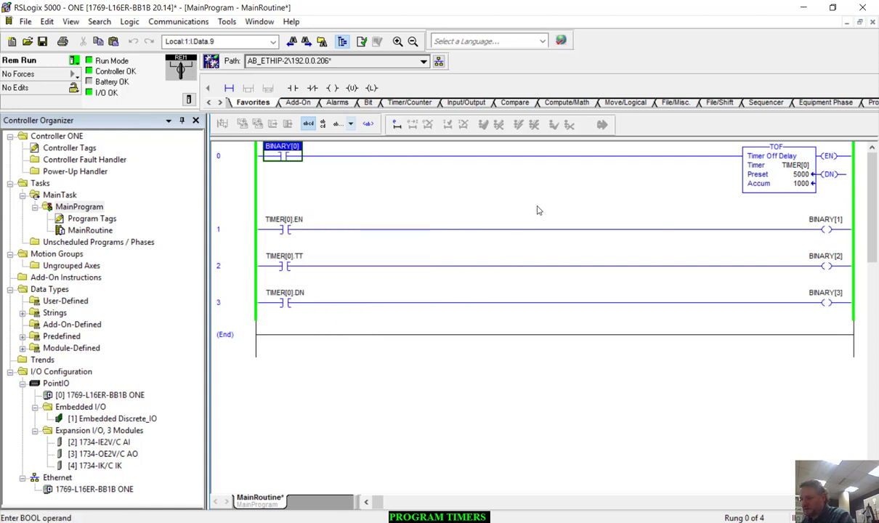
mouse_move(530, 196)
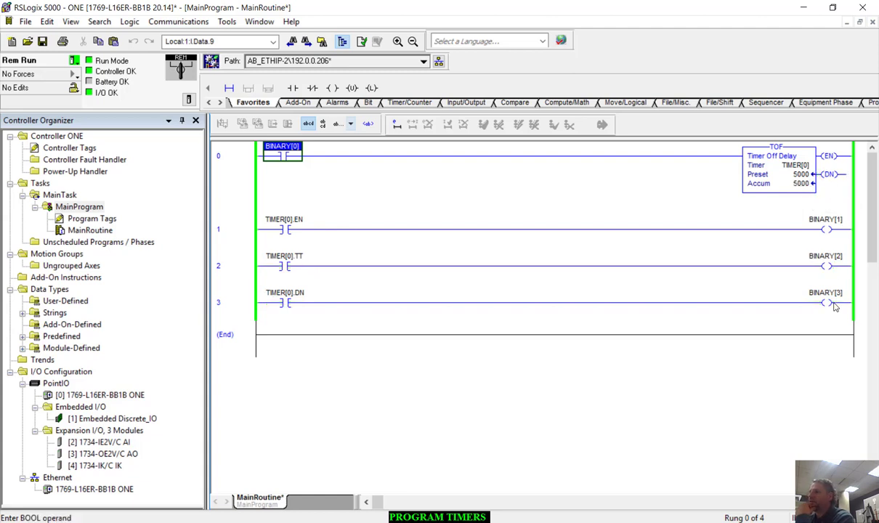
mouse_move(468, 234)
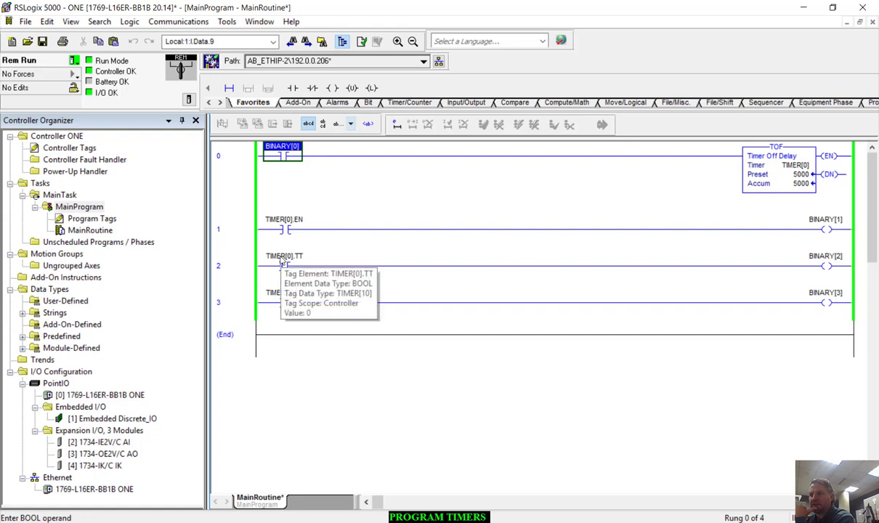
mouse_move(285, 304)
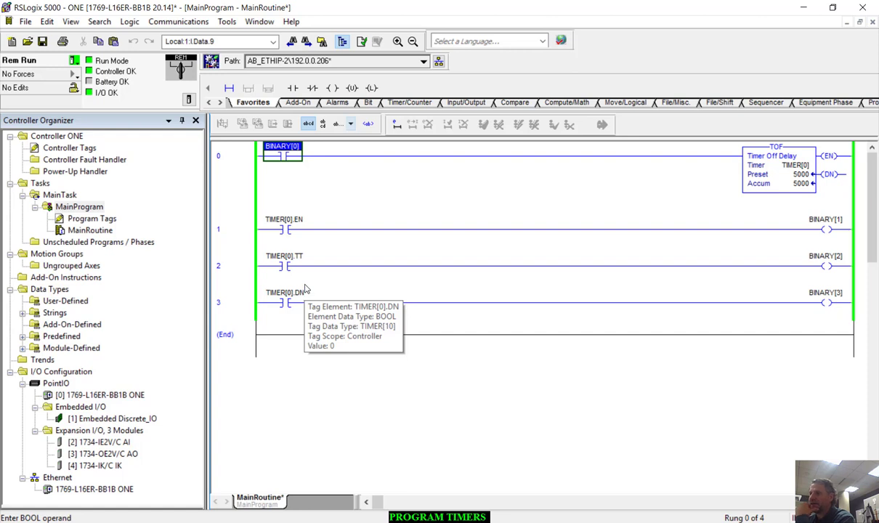
mouse_move(337, 195)
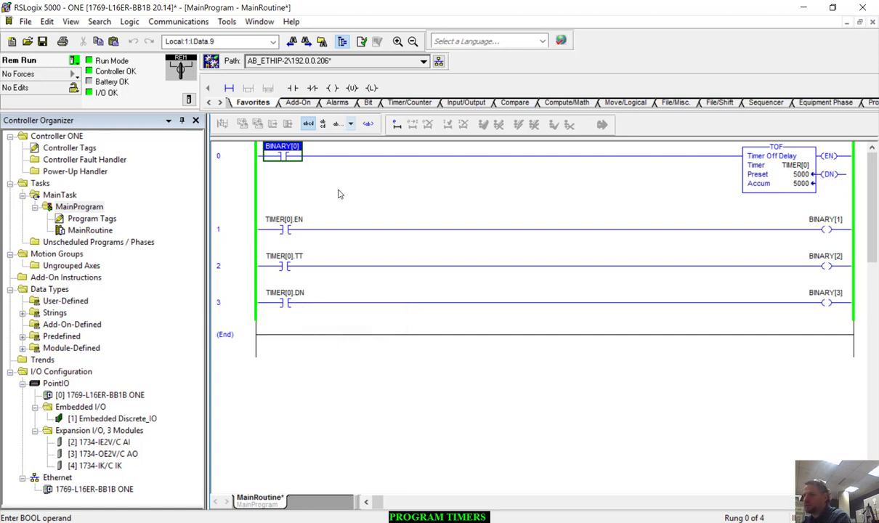
mouse_move(302, 168)
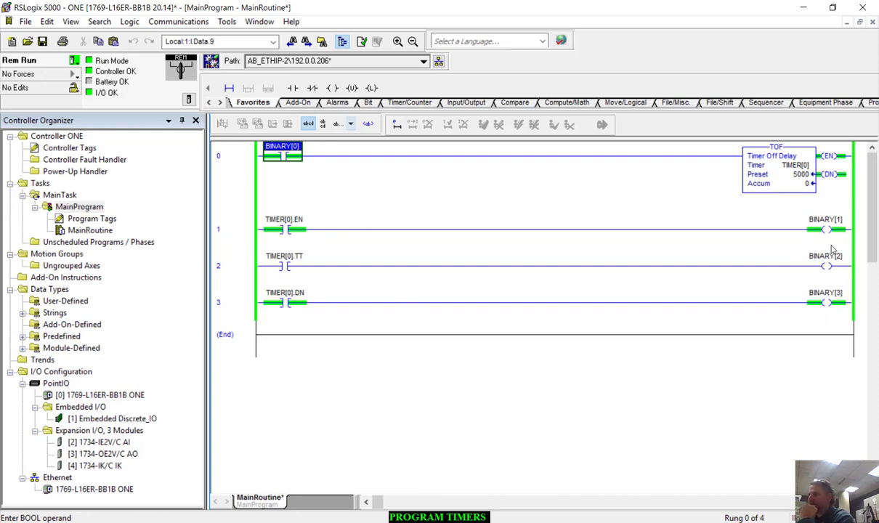
View TIMER[0] in Controller Tags, then return to MainRoutine and select its accumulator.
double_click(70, 149)
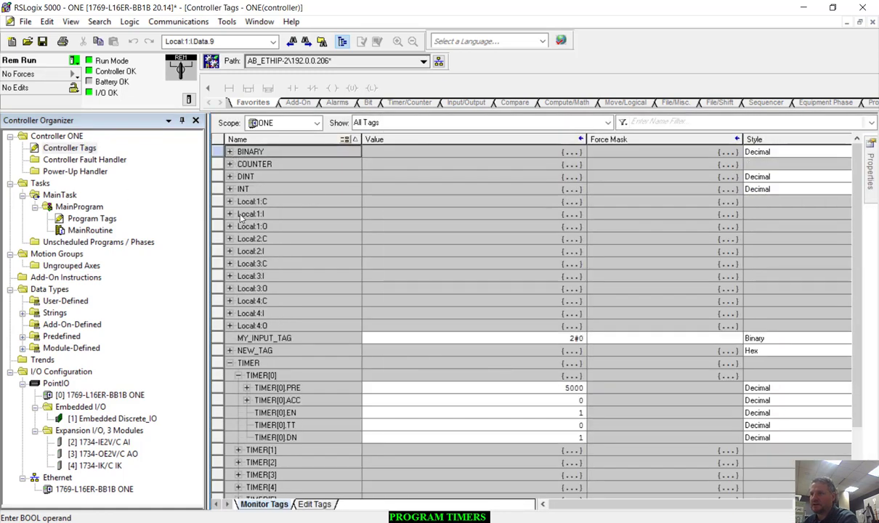
mouse_move(509, 428)
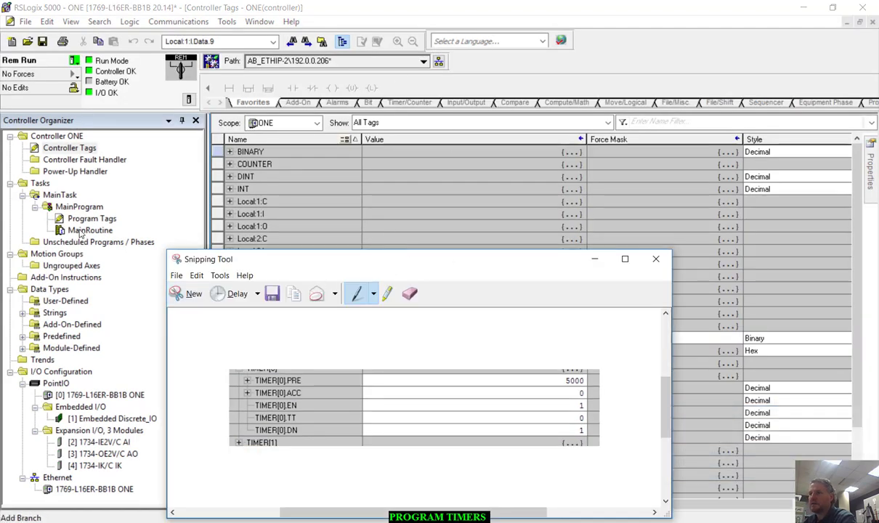
double_click(90, 229)
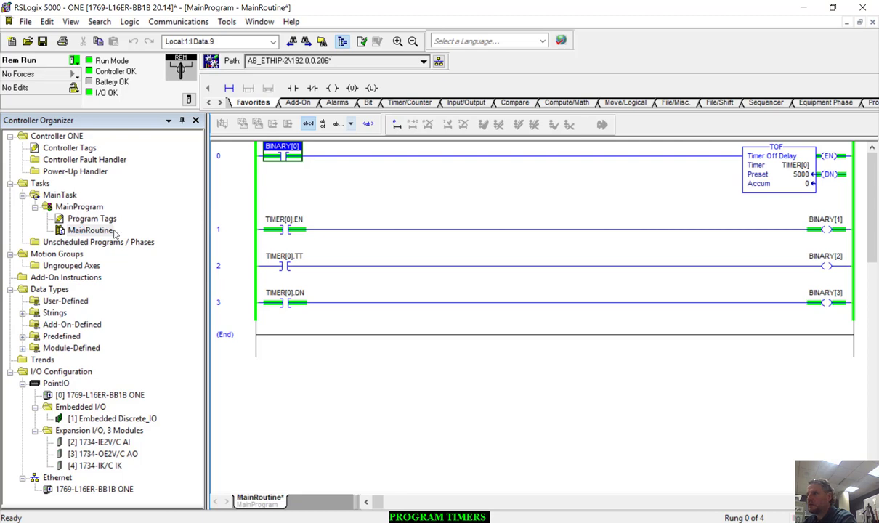
right_click(279, 230)
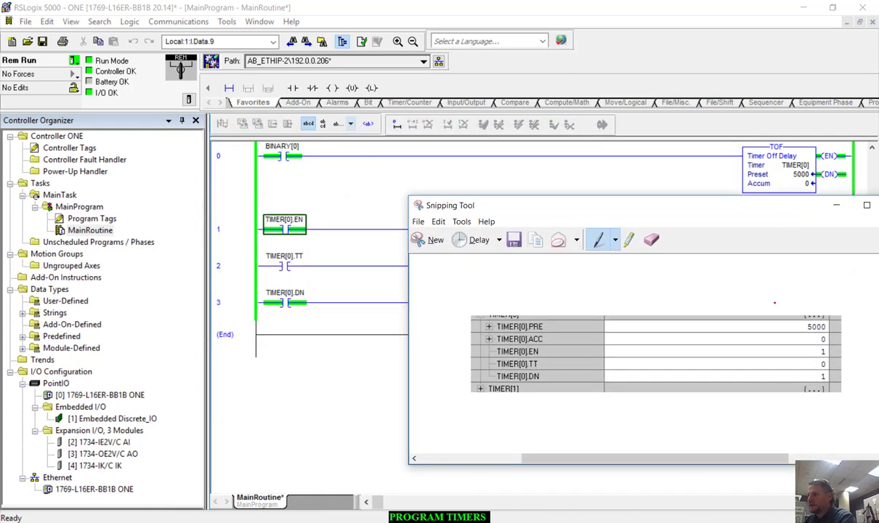
click(799, 174)
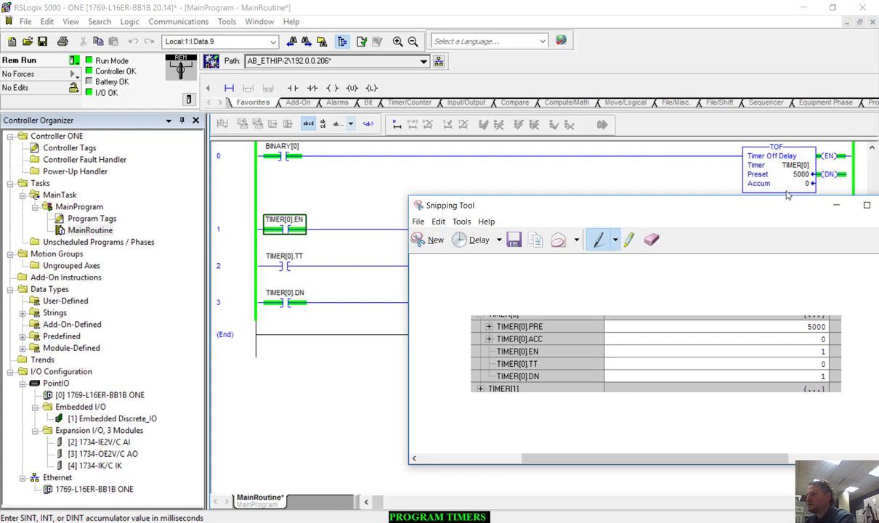
mouse_move(276, 212)
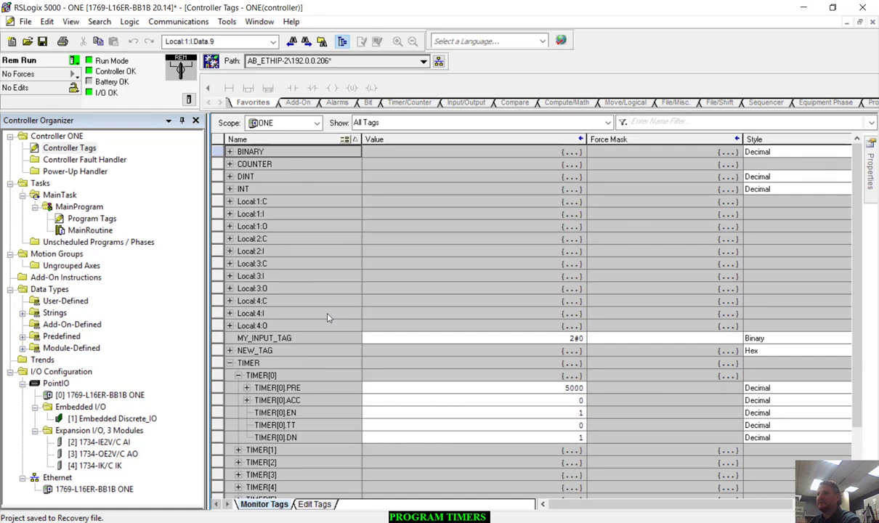
Return from the tag list to the MainRoutine ladder, TIMER[0] still showing EN and DN energized.
click(230, 151)
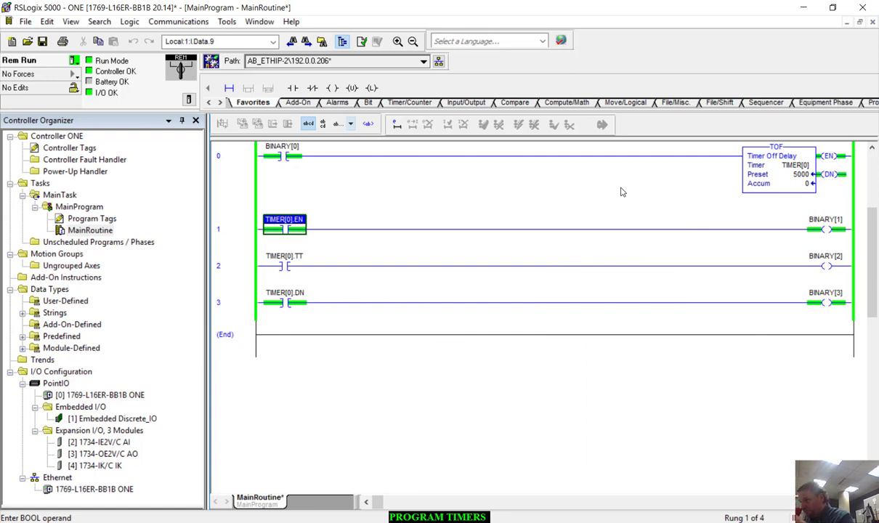
mouse_move(648, 195)
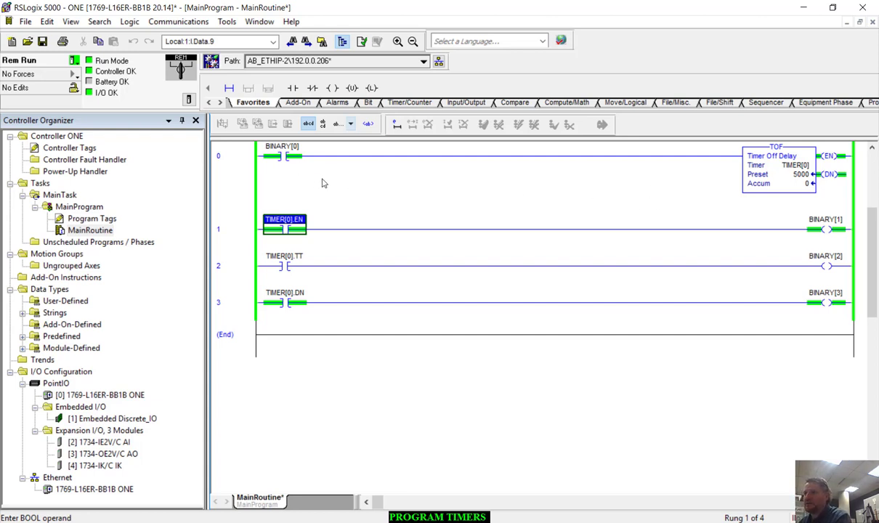
click(233, 177)
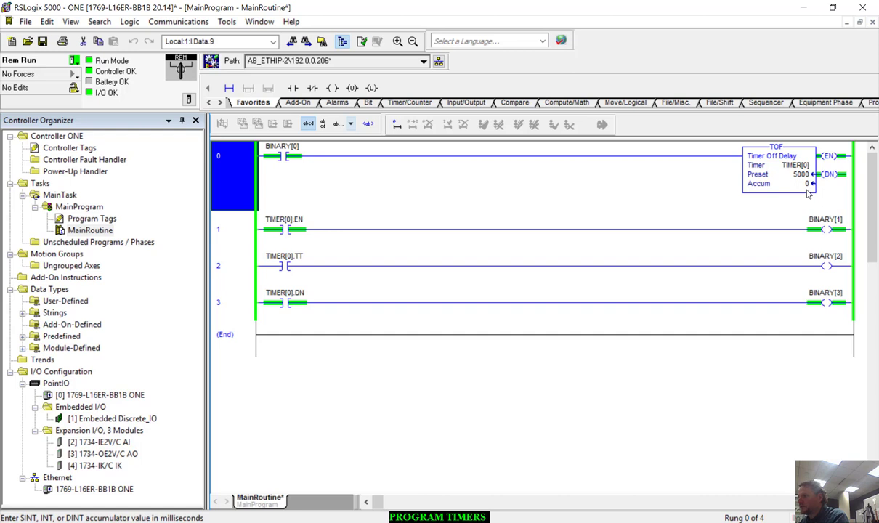
mouse_move(840, 165)
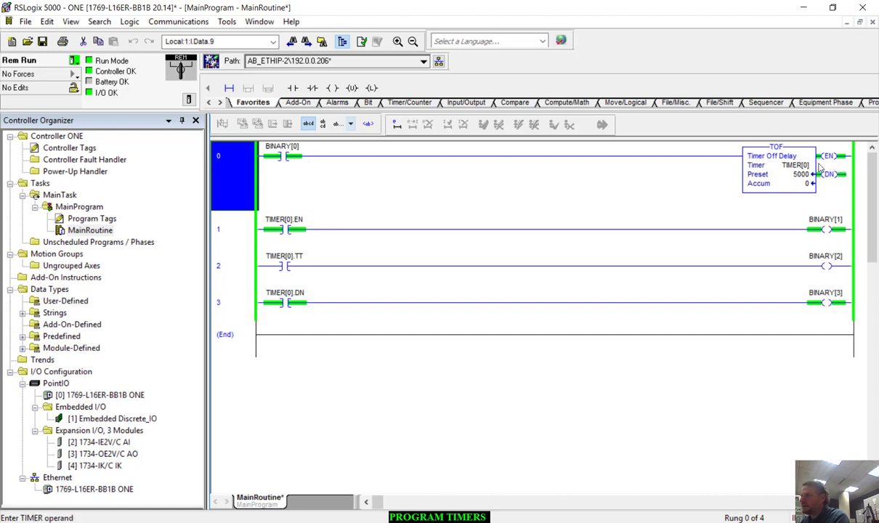
mouse_move(831, 183)
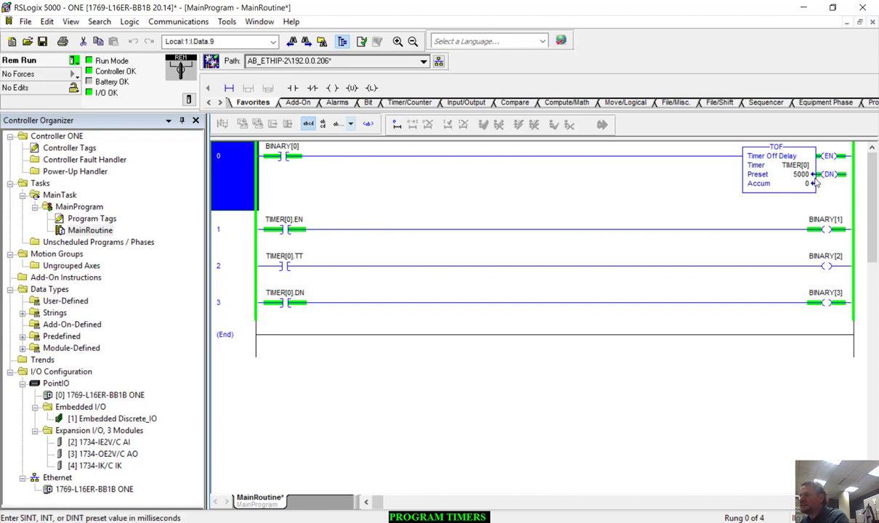
mouse_move(808, 183)
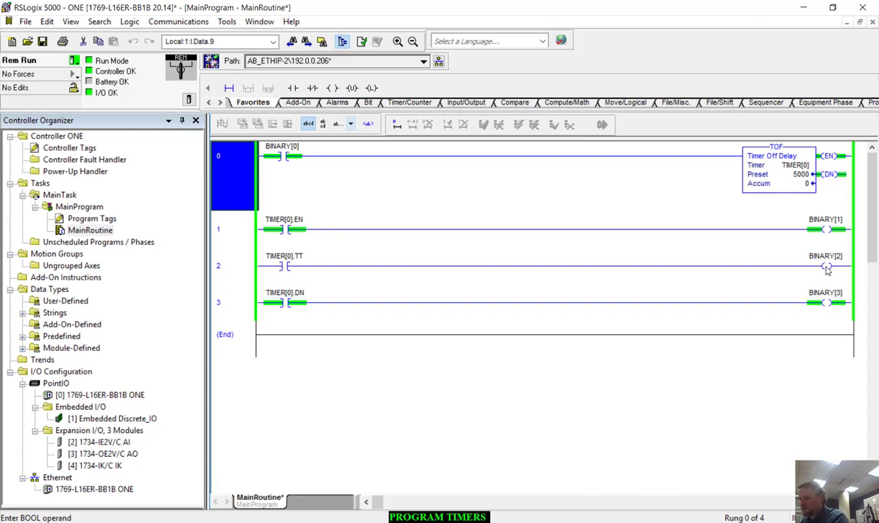
mouse_move(592, 249)
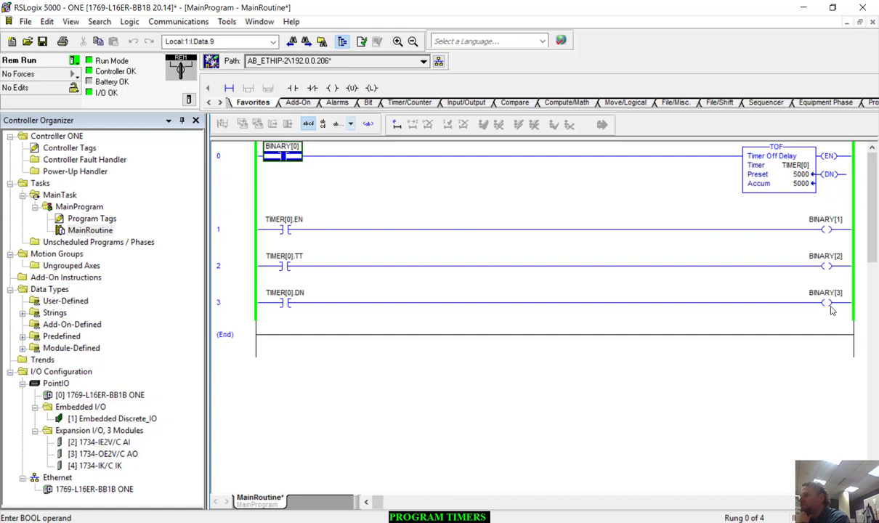
mouse_move(819, 317)
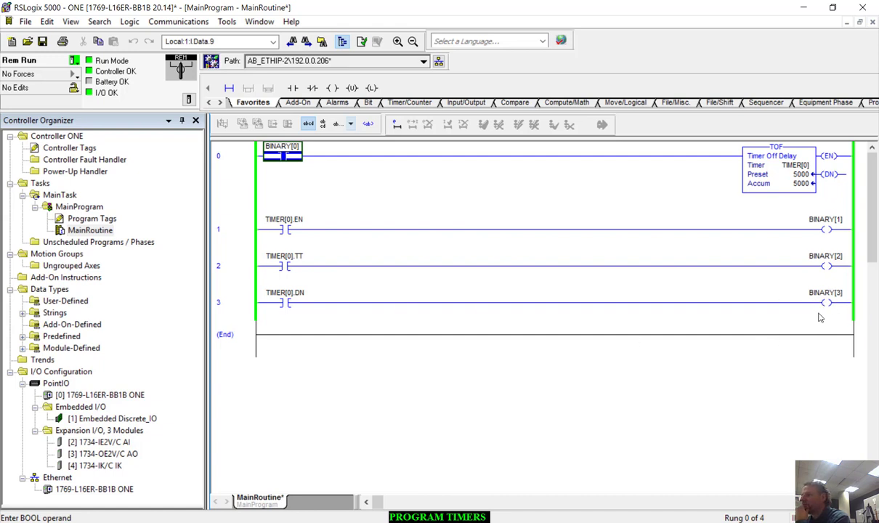
mouse_move(242, 170)
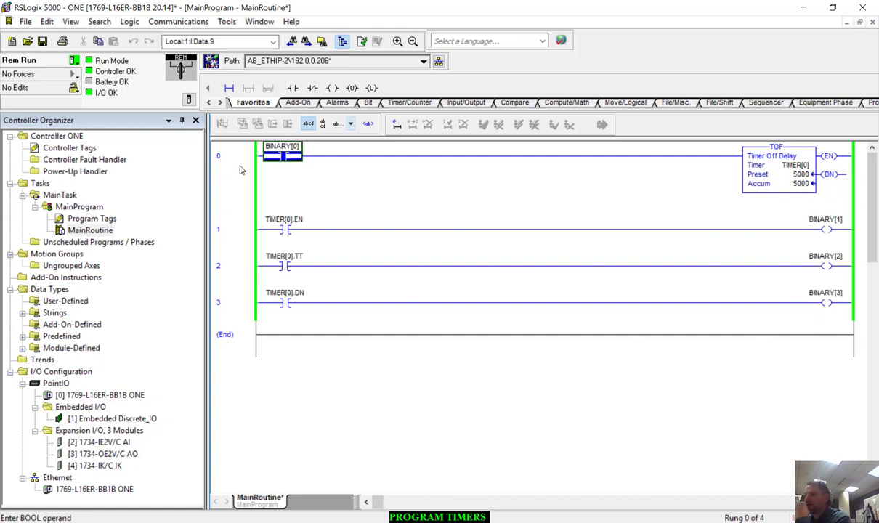
mouse_move(274, 182)
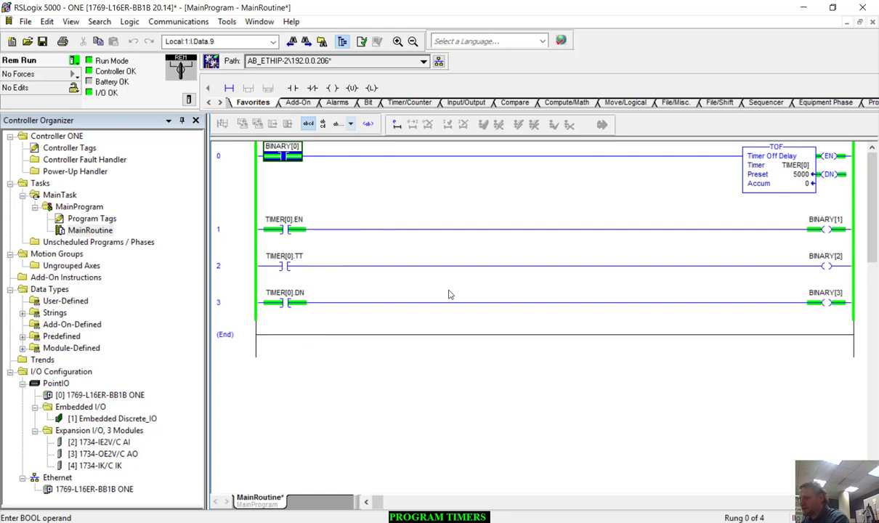
mouse_move(398, 195)
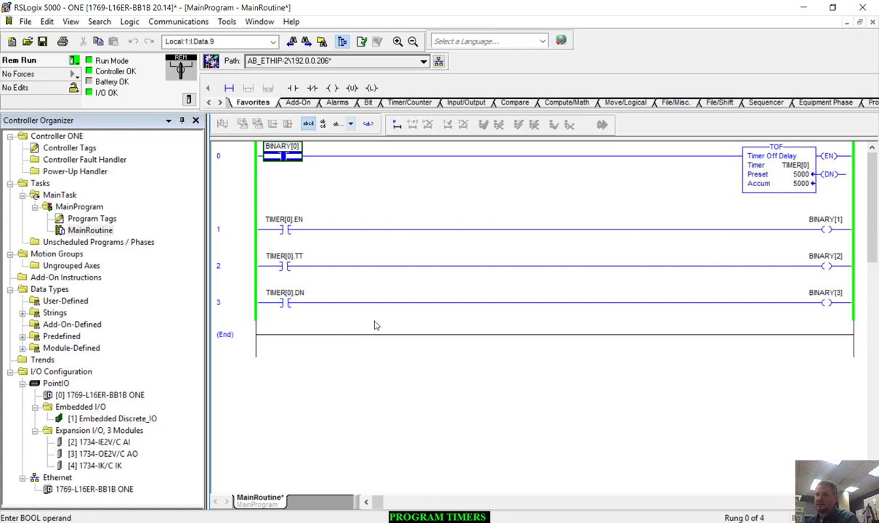
mouse_move(372, 273)
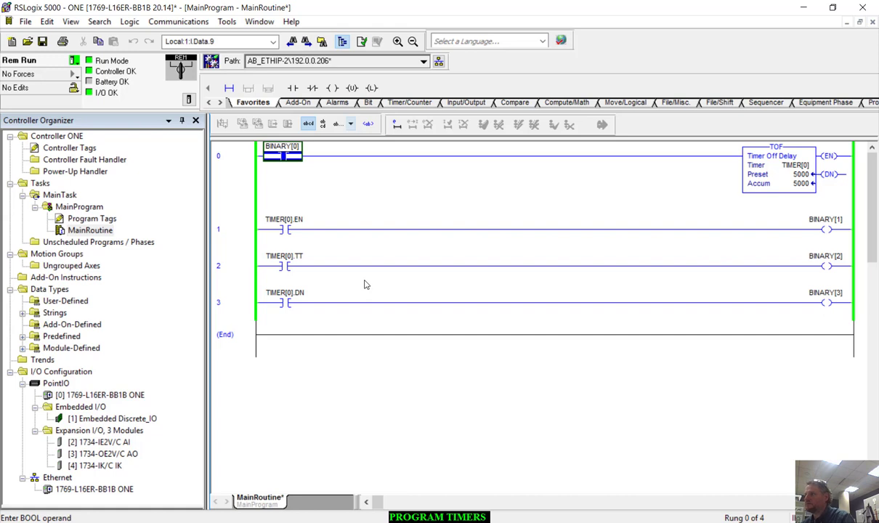
mouse_move(448, 420)
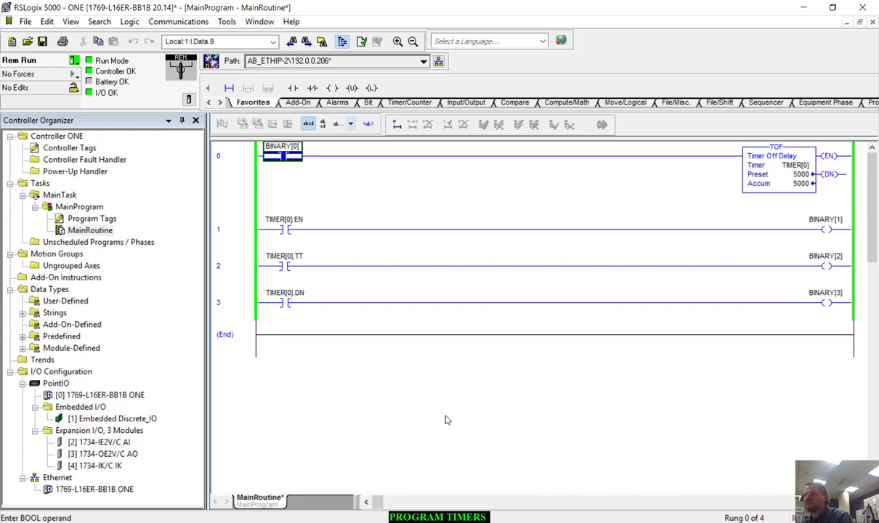
mouse_move(468, 401)
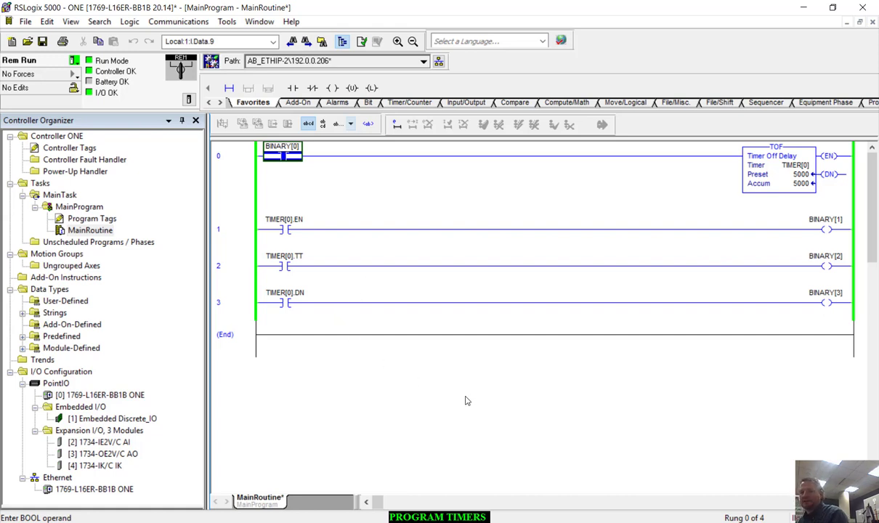